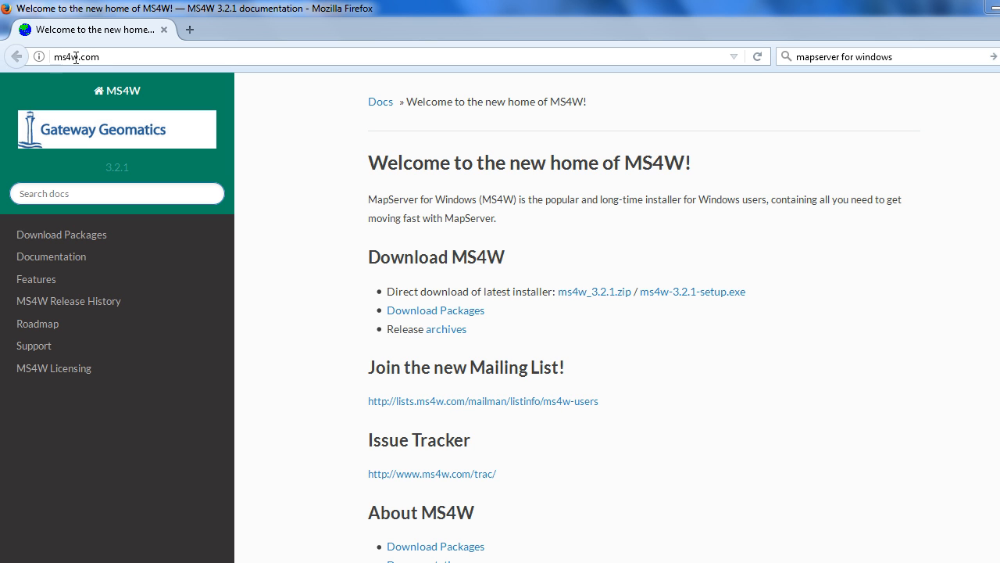
mouse_move(394, 403)
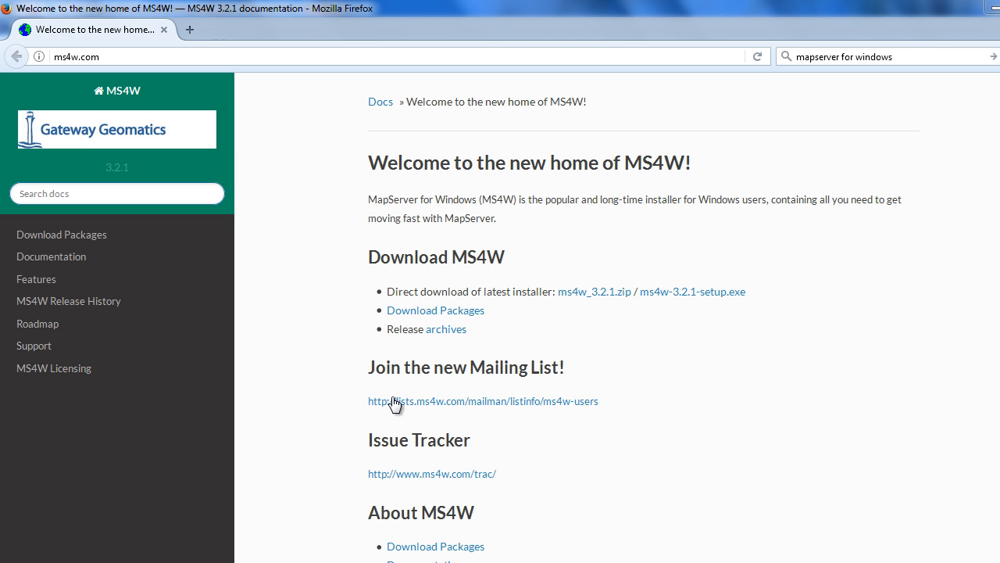
mouse_move(597, 297)
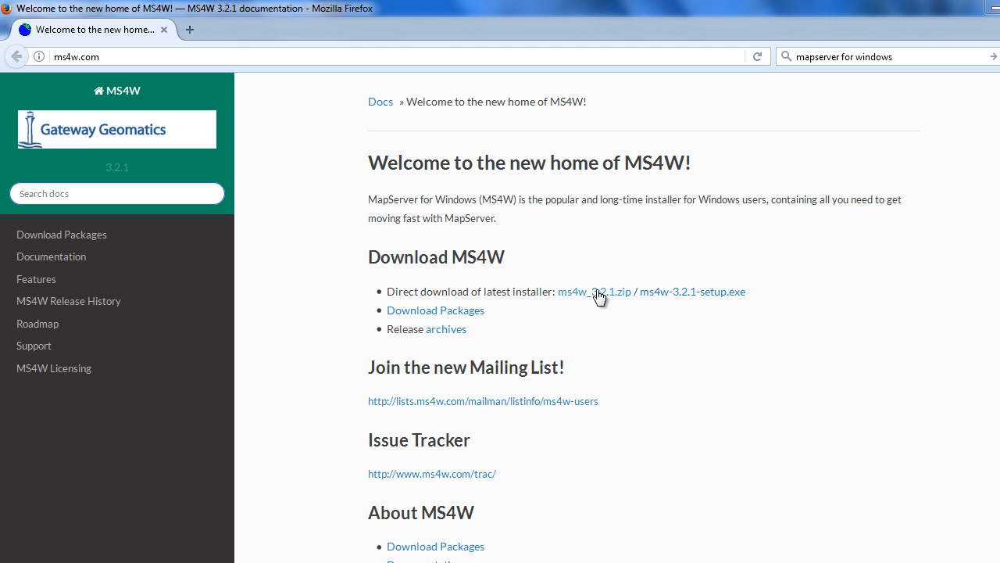
mouse_move(594, 291)
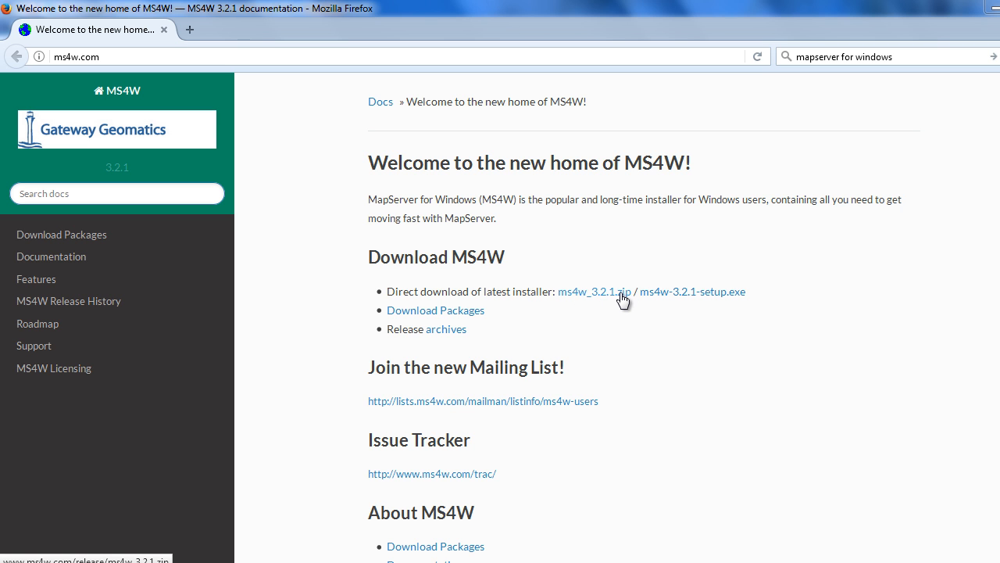
mouse_move(693, 291)
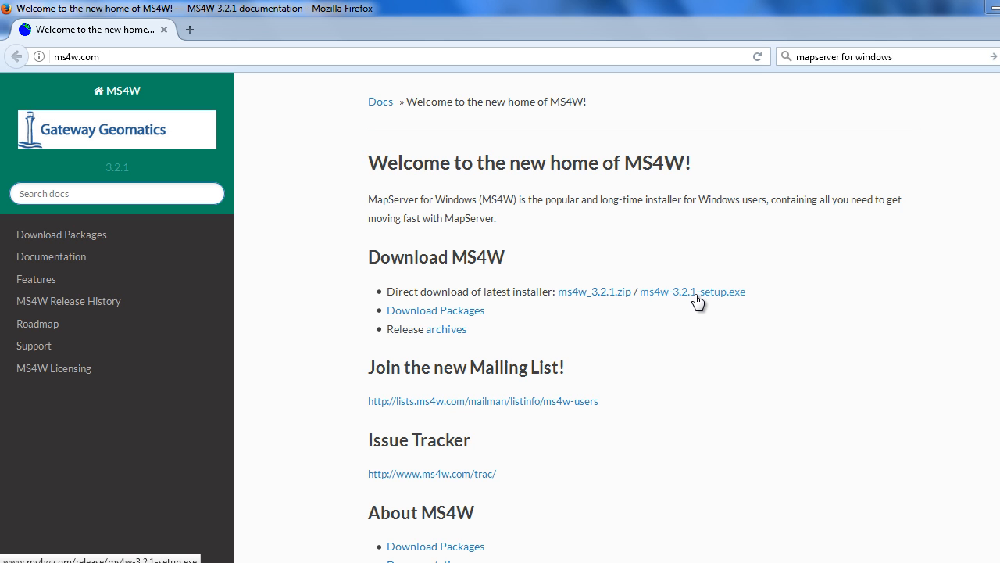
mouse_move(608, 303)
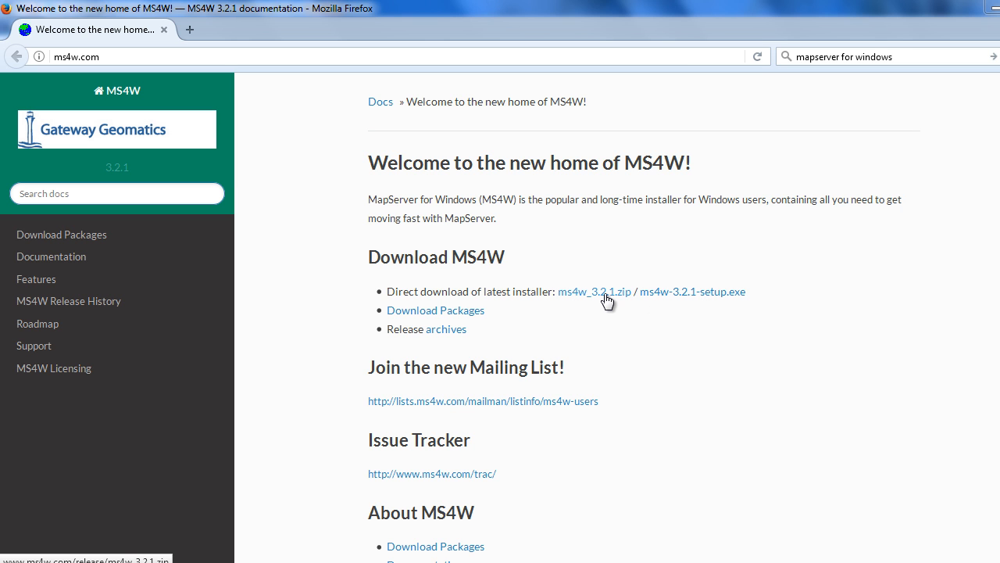
mouse_move(635, 384)
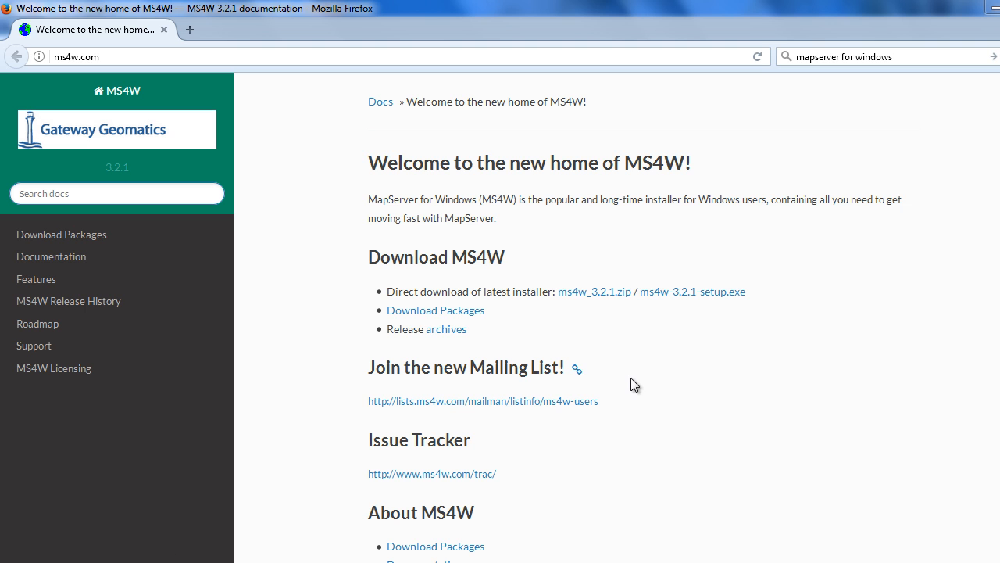
mouse_move(716, 300)
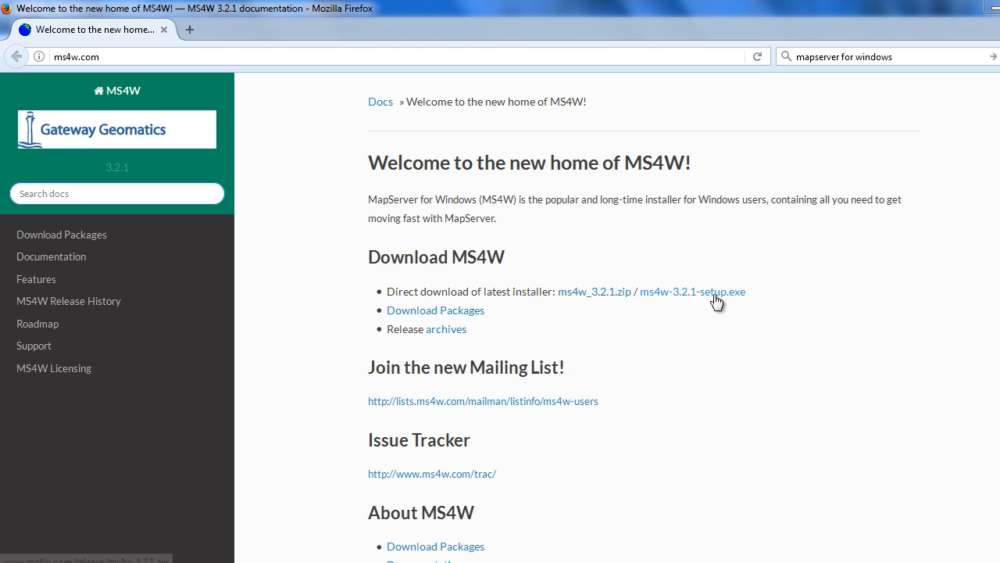
mouse_move(631, 369)
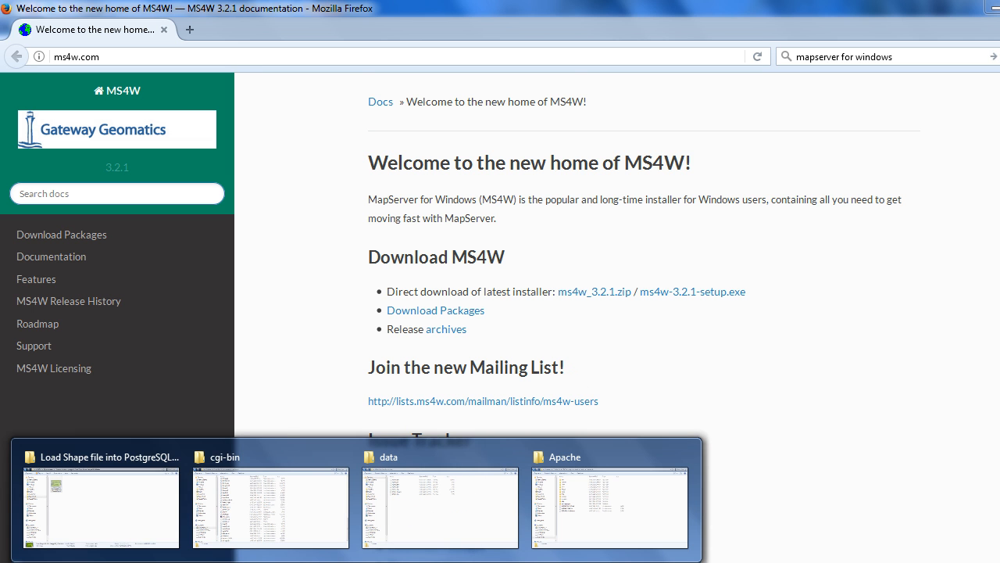
Switch to the K:\SLIIT\project\tools\ms4w\Apache folder window from the taskbar.
left_click(610, 506)
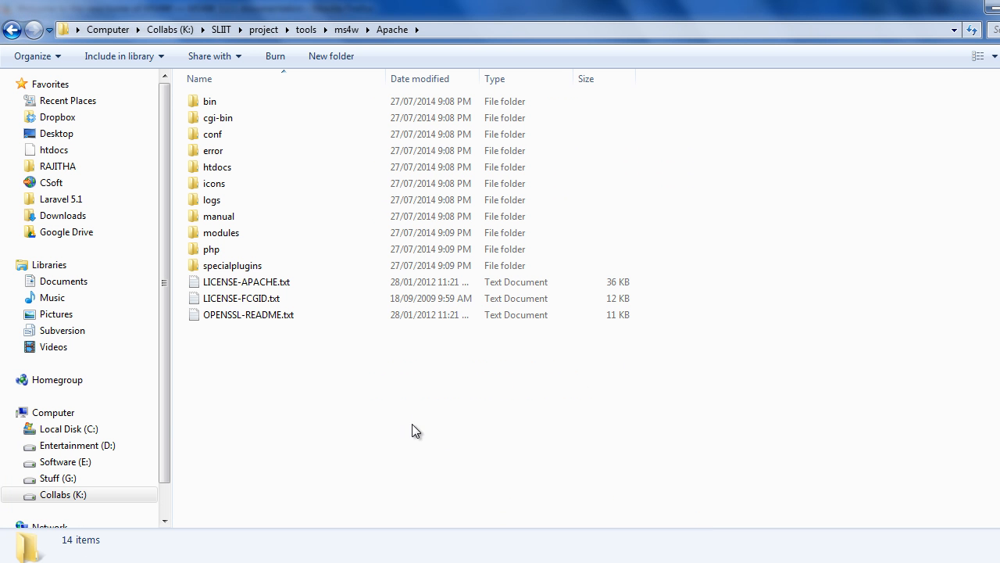
mouse_move(262, 397)
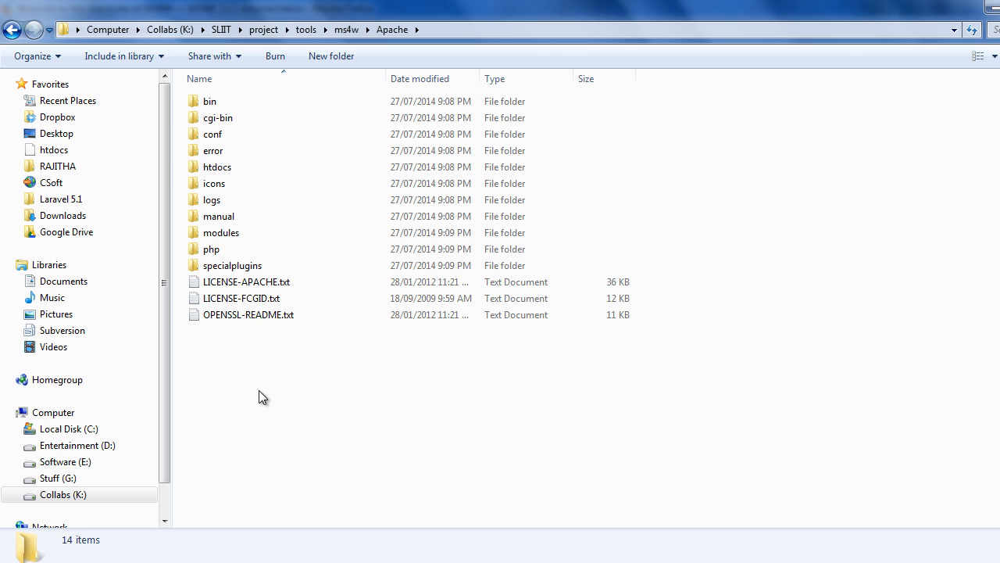
mouse_move(264, 416)
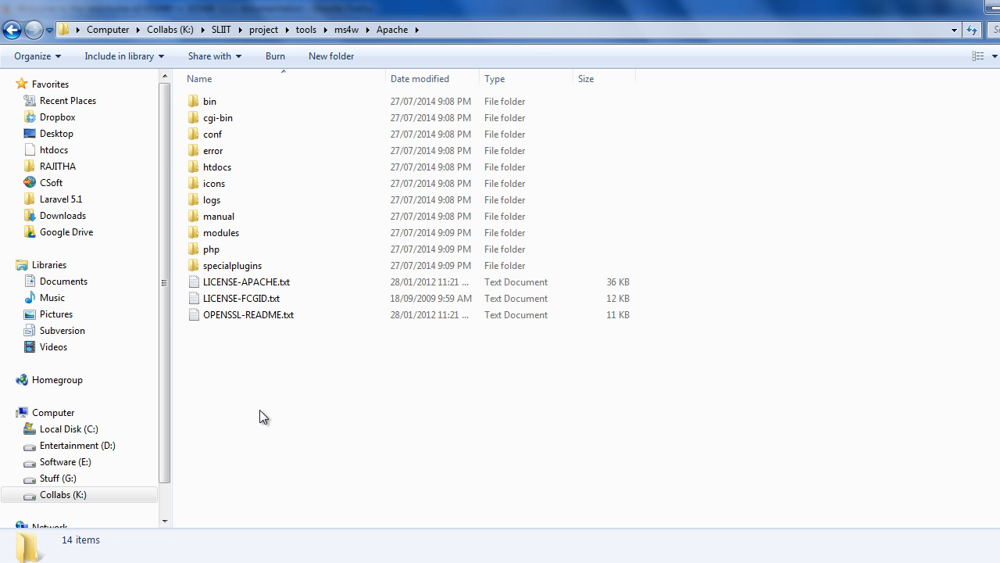
mouse_move(268, 391)
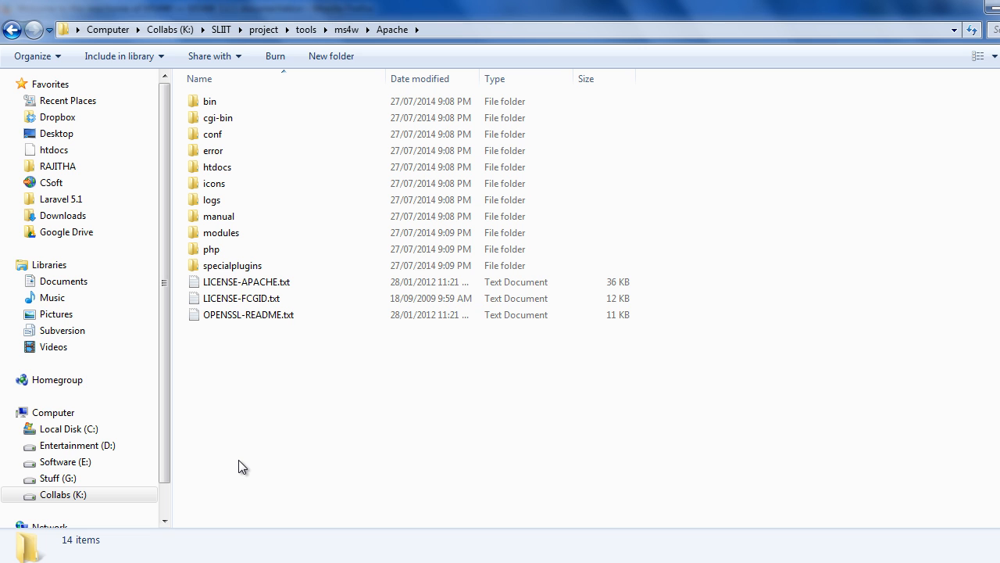
mouse_move(231, 457)
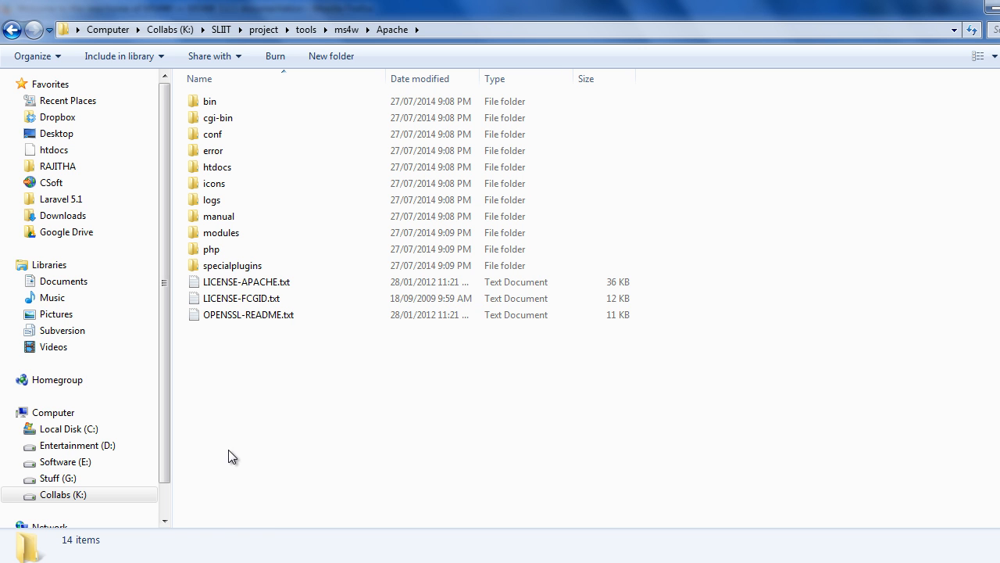
mouse_move(228, 503)
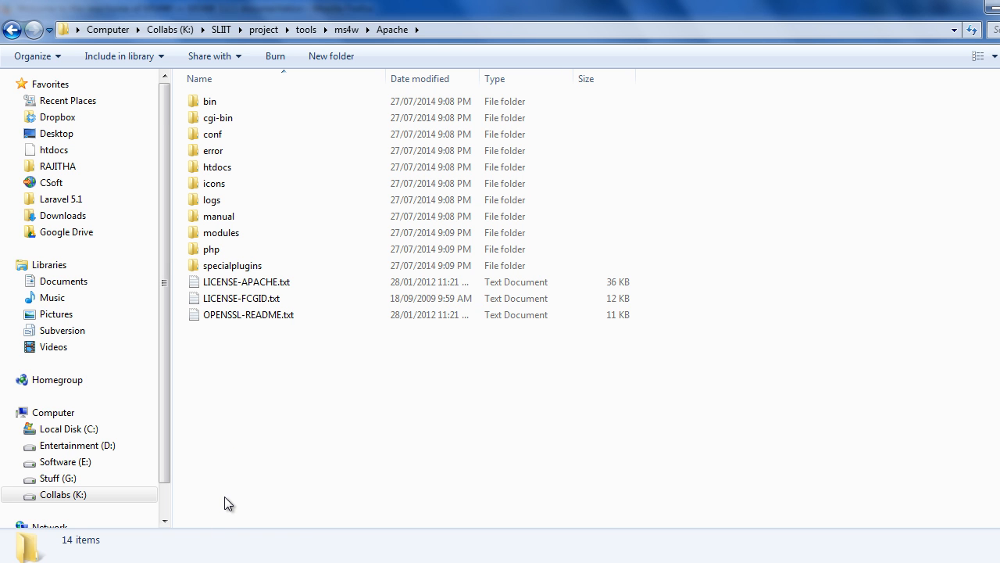
mouse_move(228, 491)
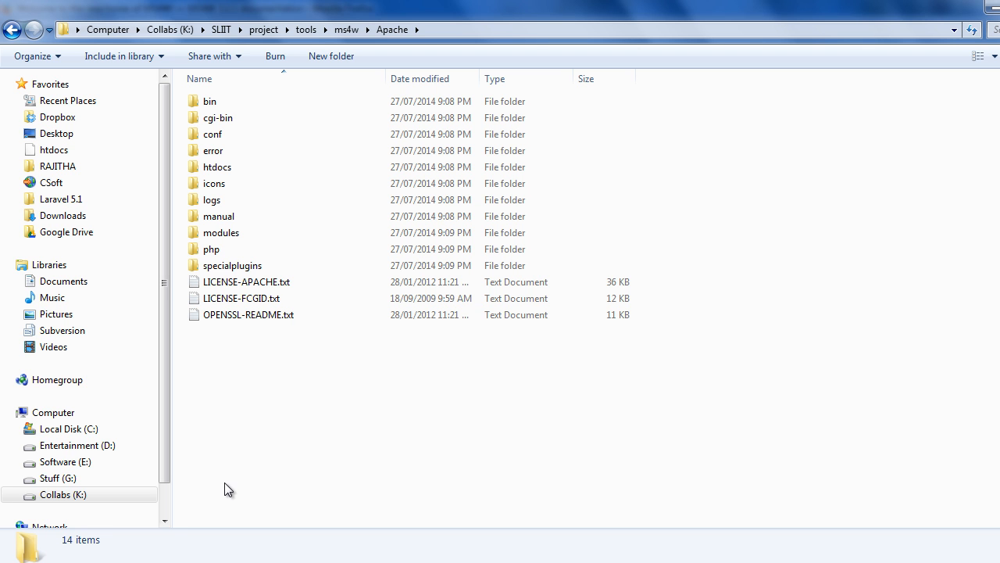
mouse_move(216, 469)
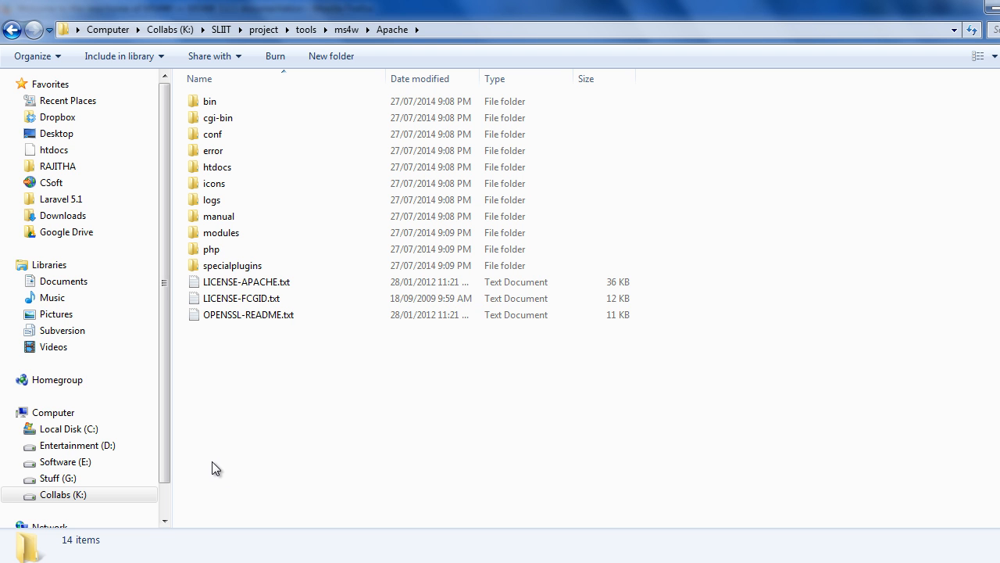
mouse_move(370, 489)
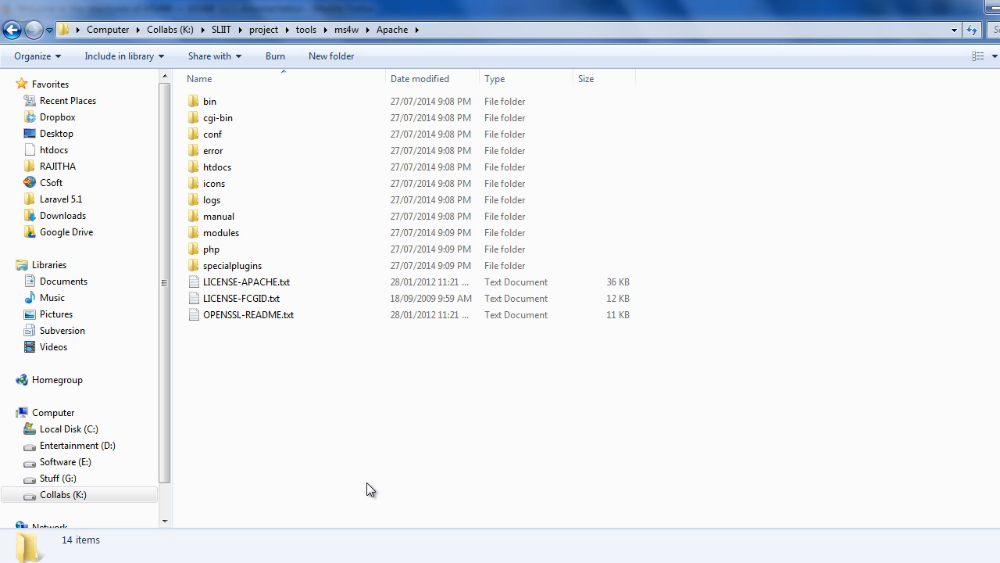
mouse_move(413, 498)
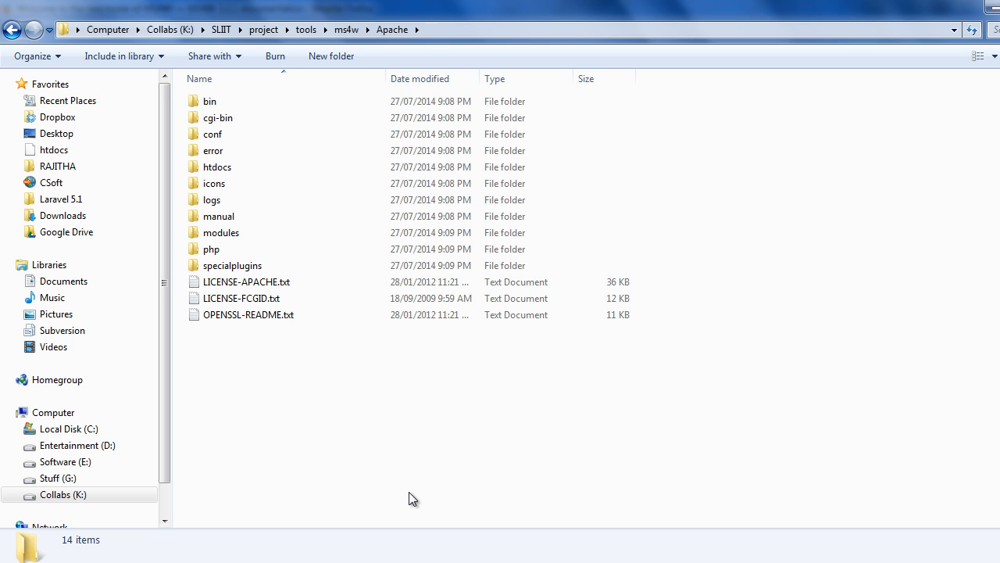
mouse_move(410, 478)
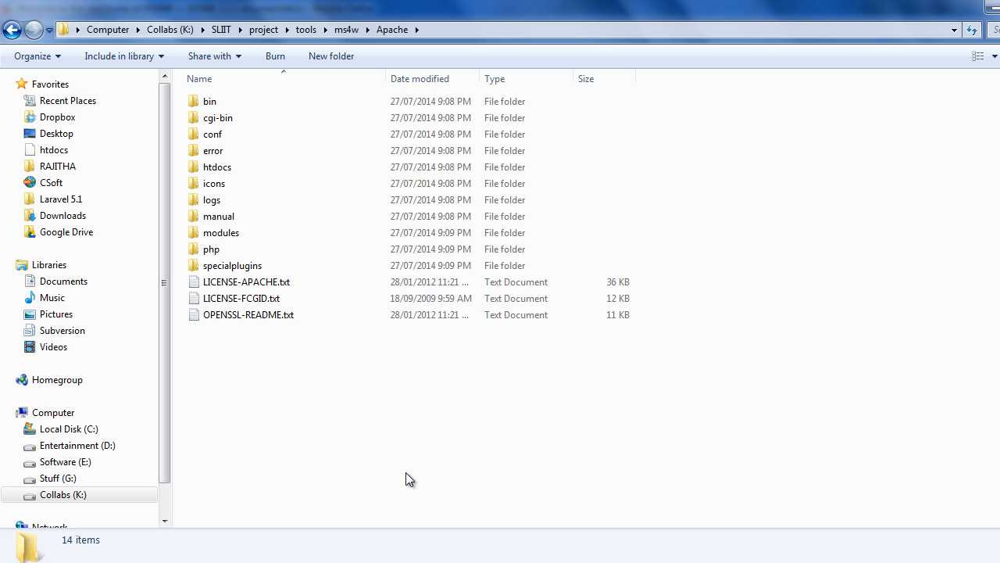
mouse_move(307, 456)
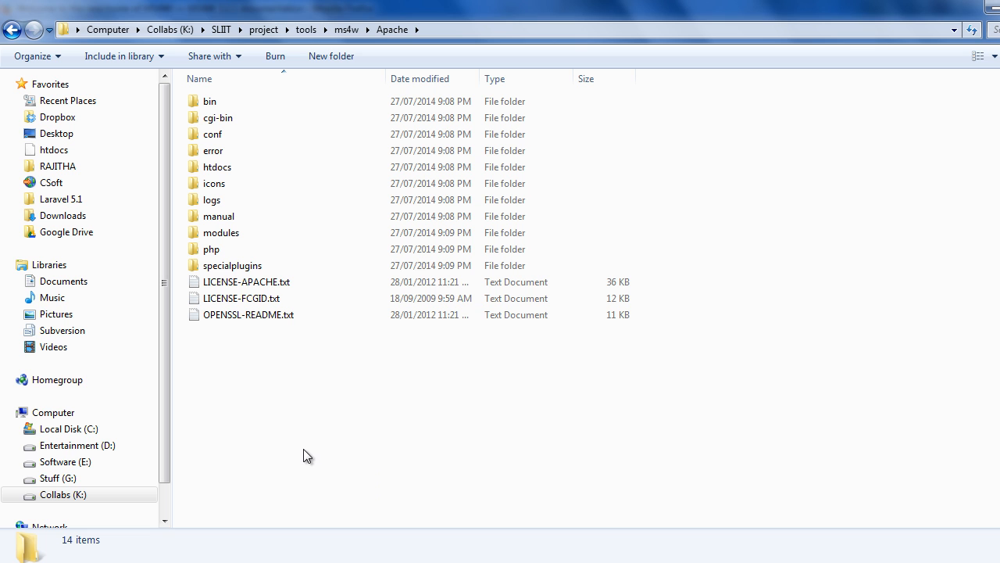
mouse_move(259, 494)
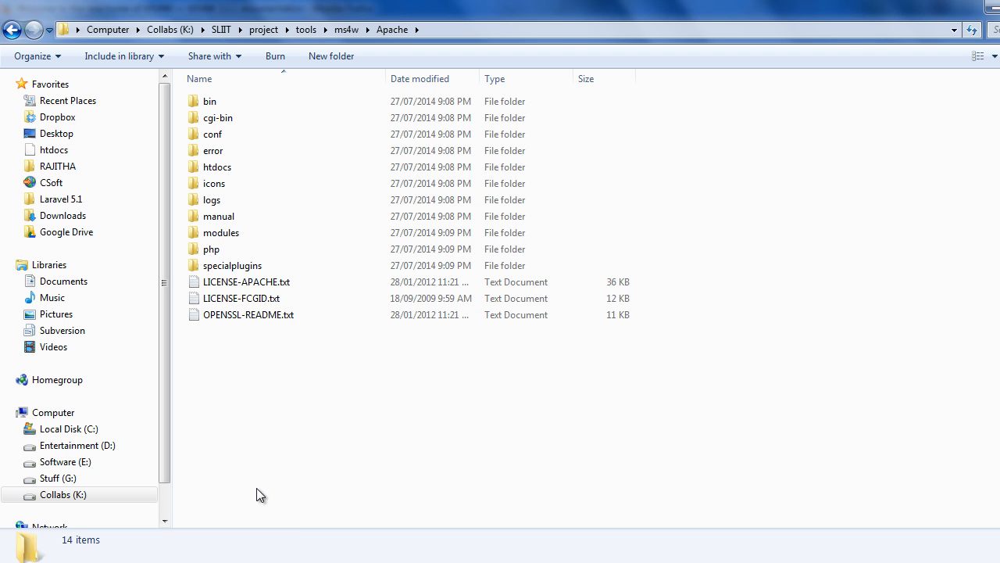
mouse_move(222, 553)
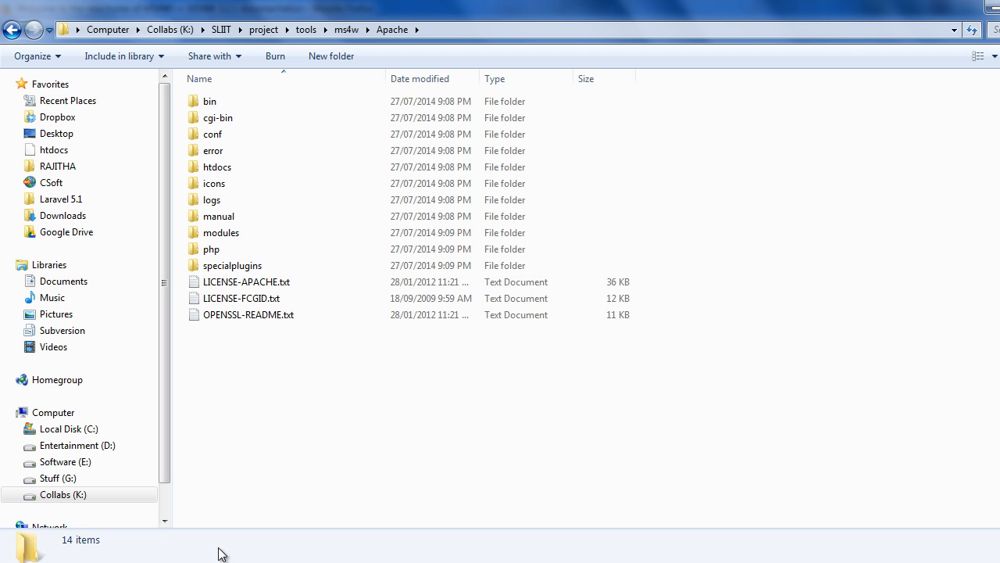
mouse_move(253, 494)
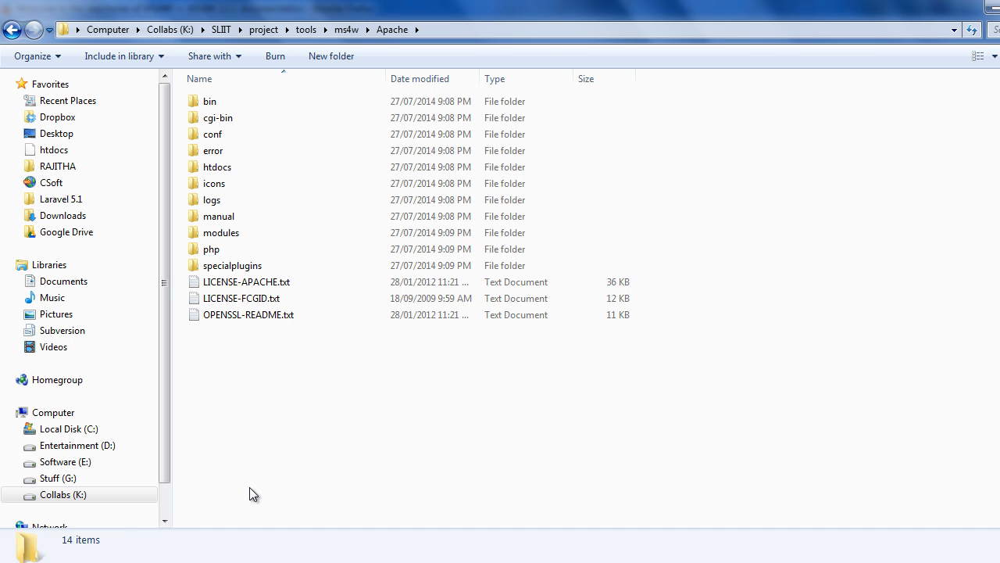
mouse_move(253, 441)
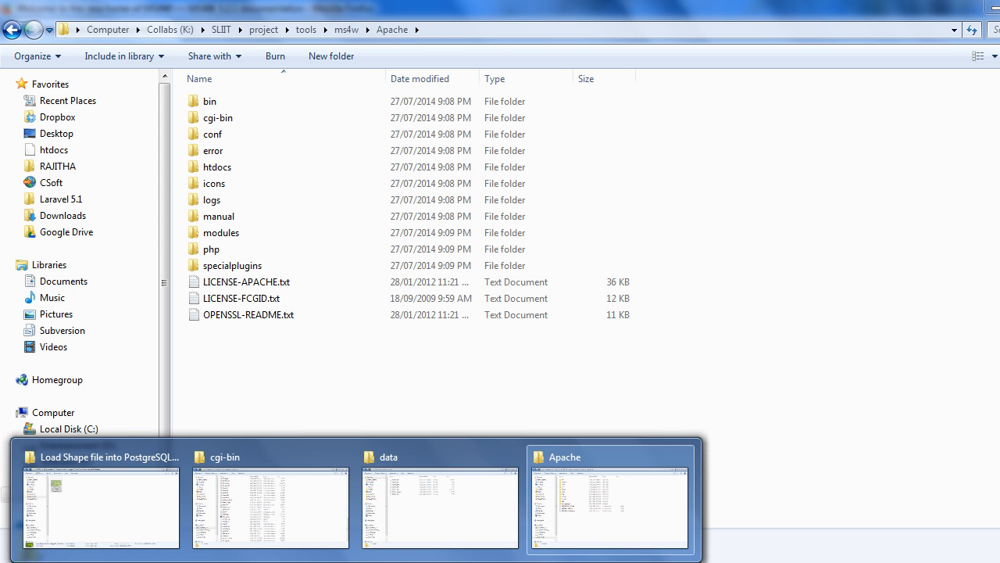
left_click(269, 507)
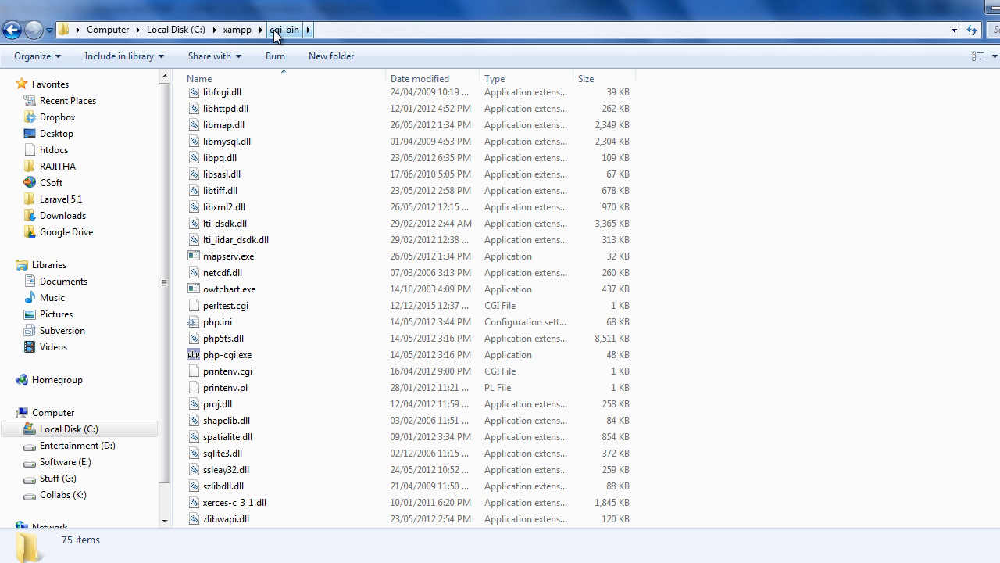
left_click(236, 29)
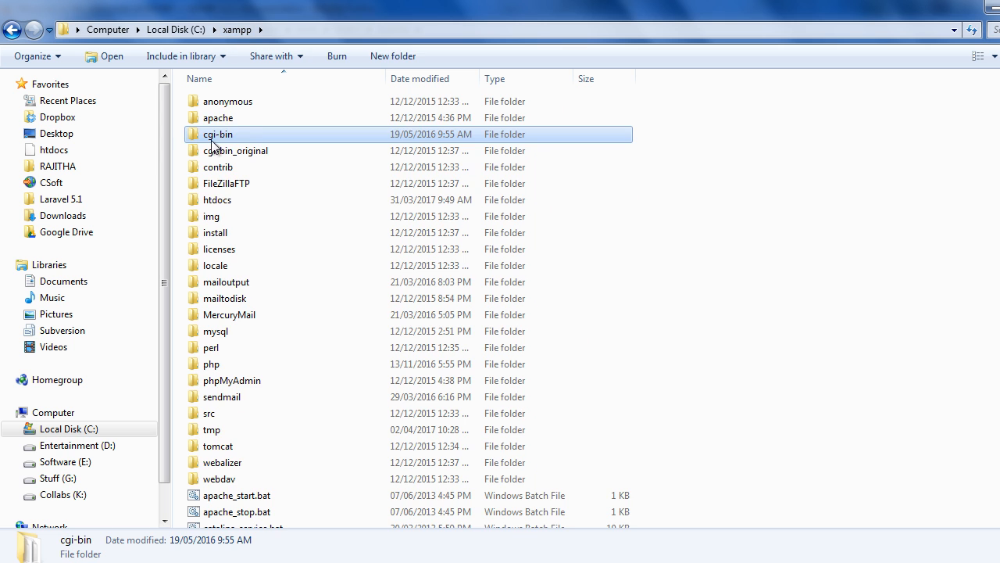
double_click(219, 135)
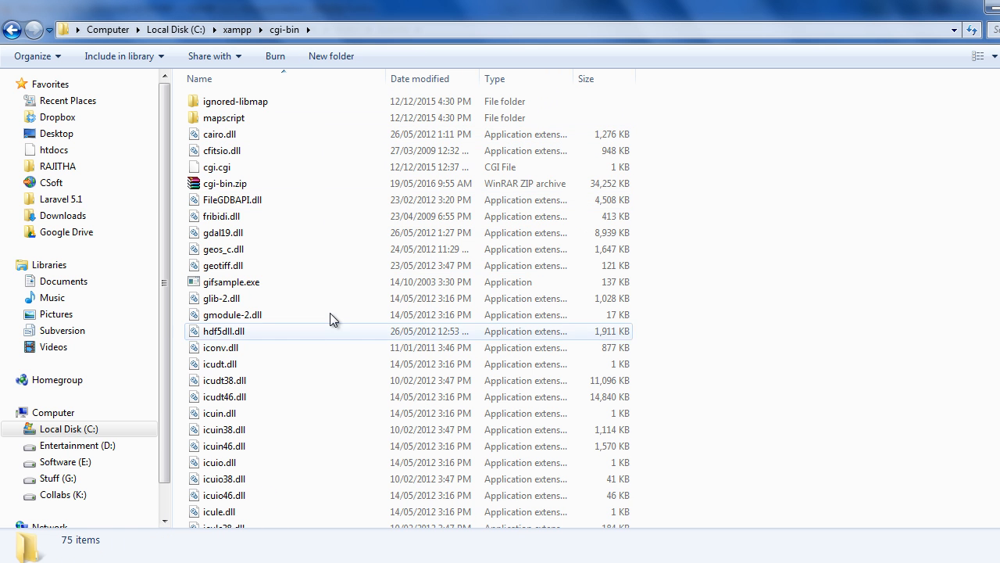
mouse_move(316, 266)
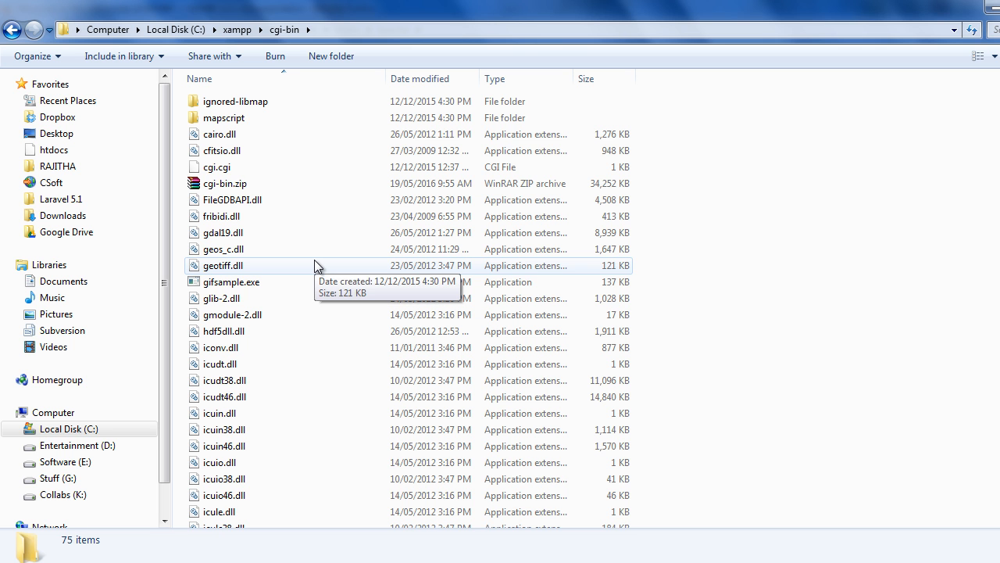
scroll("down", 3)
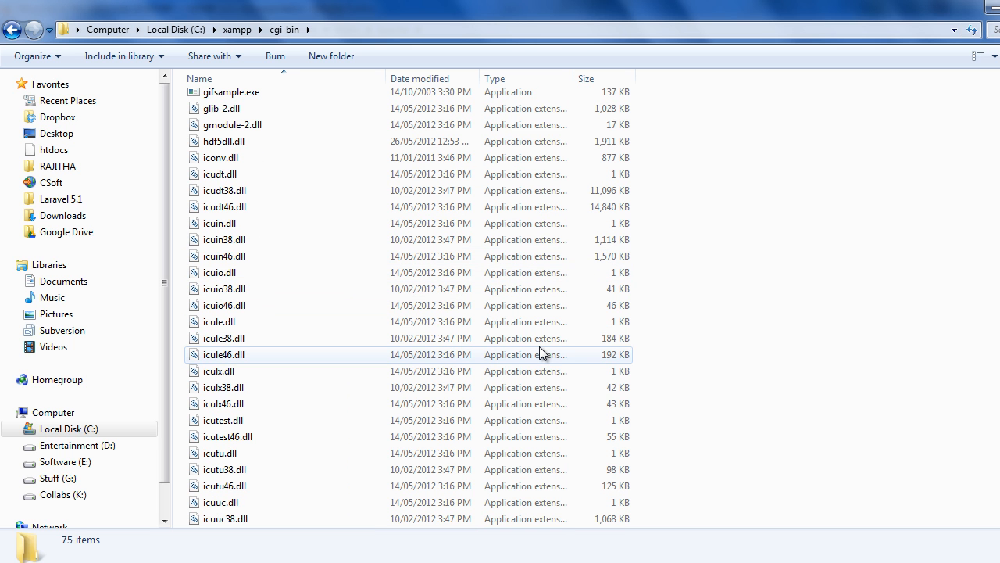
scroll("up", 3)
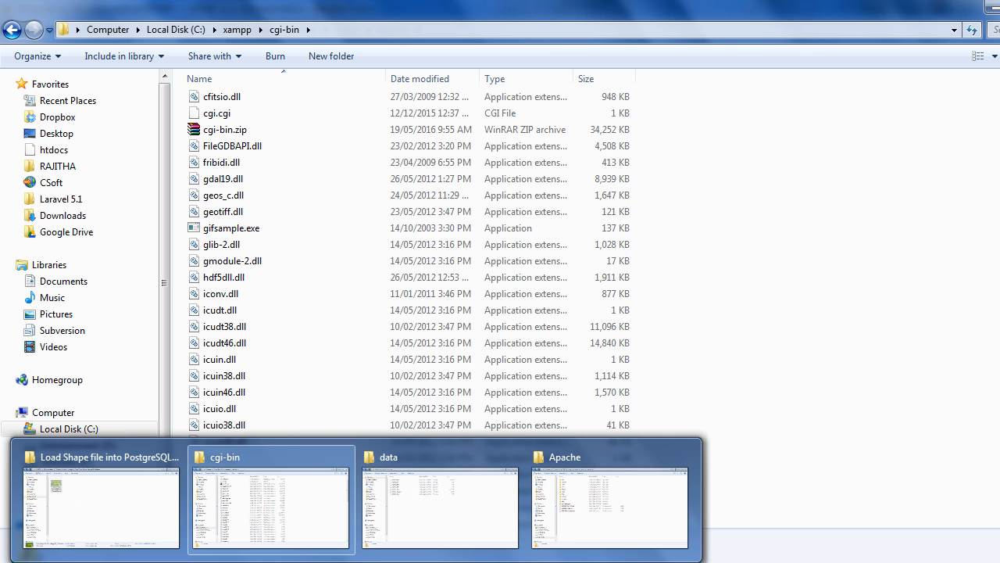
mouse_move(300, 537)
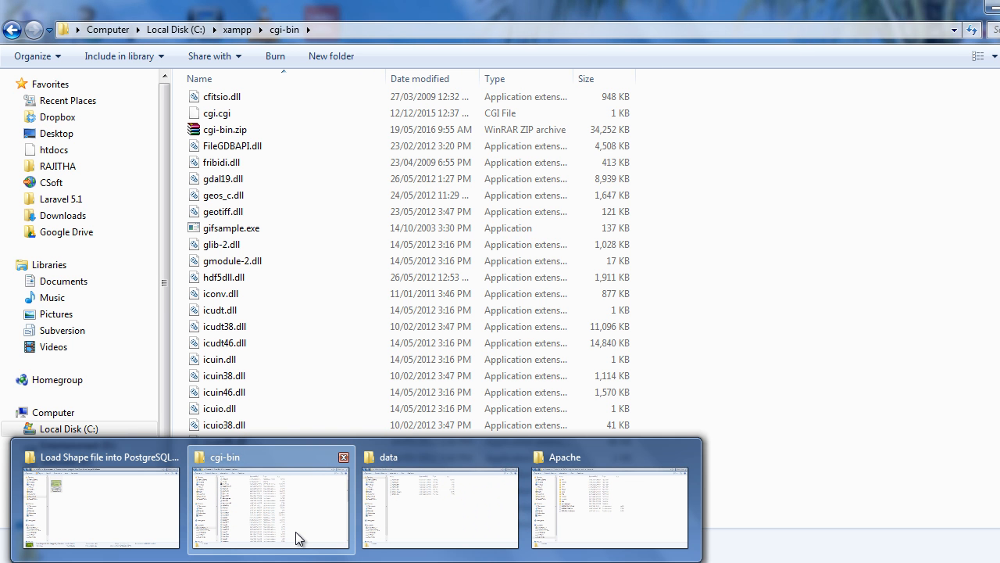
Enter the cgi-bin folder inside the MS4W Apache directory.
left_click(610, 508)
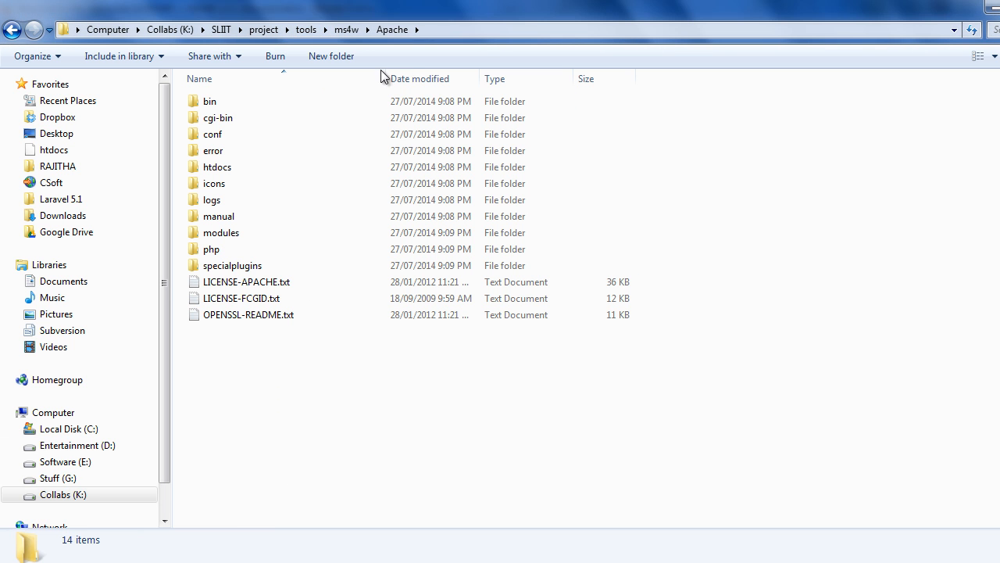
left_click(210, 100)
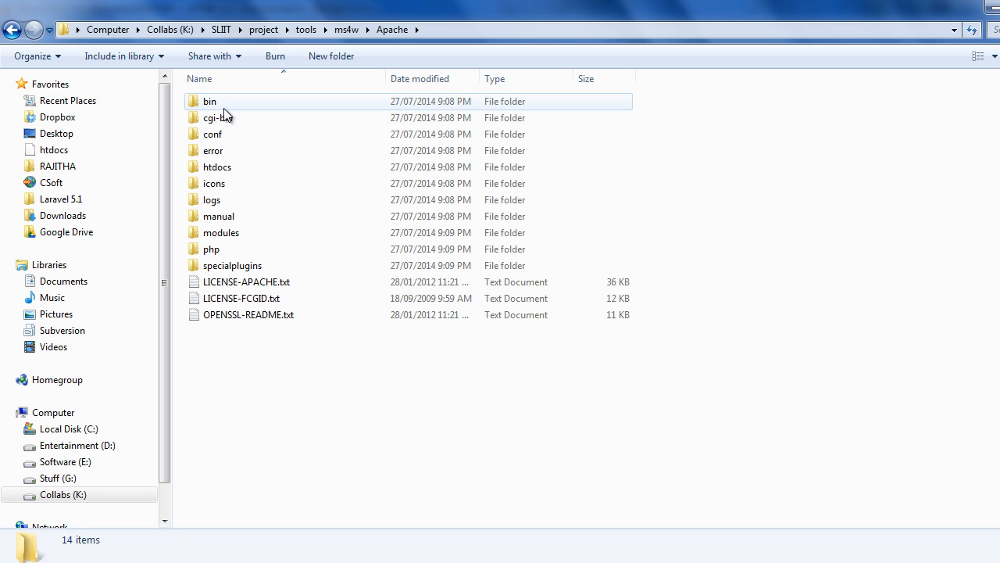
left_click(219, 117)
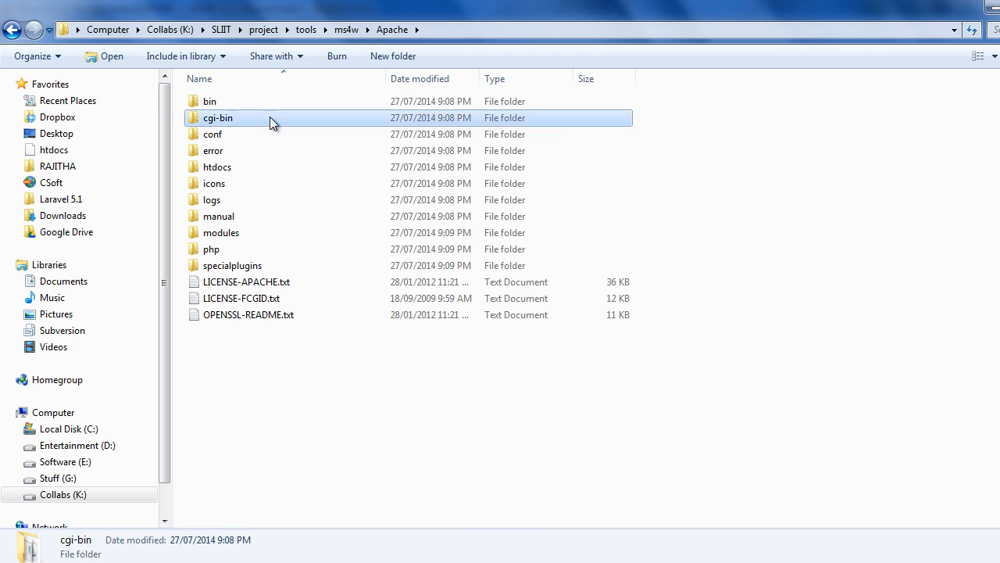
double_click(218, 117)
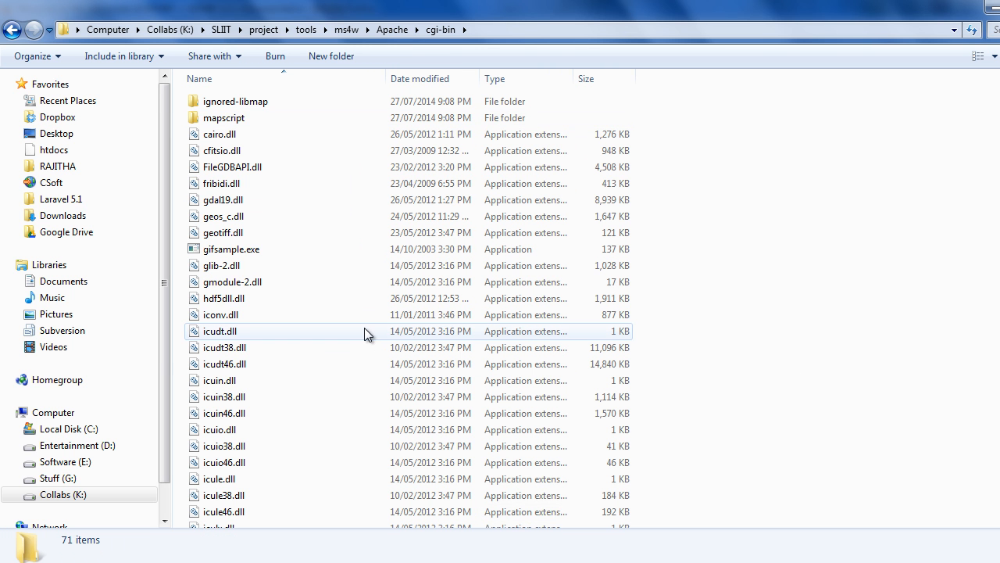
mouse_move(819, 287)
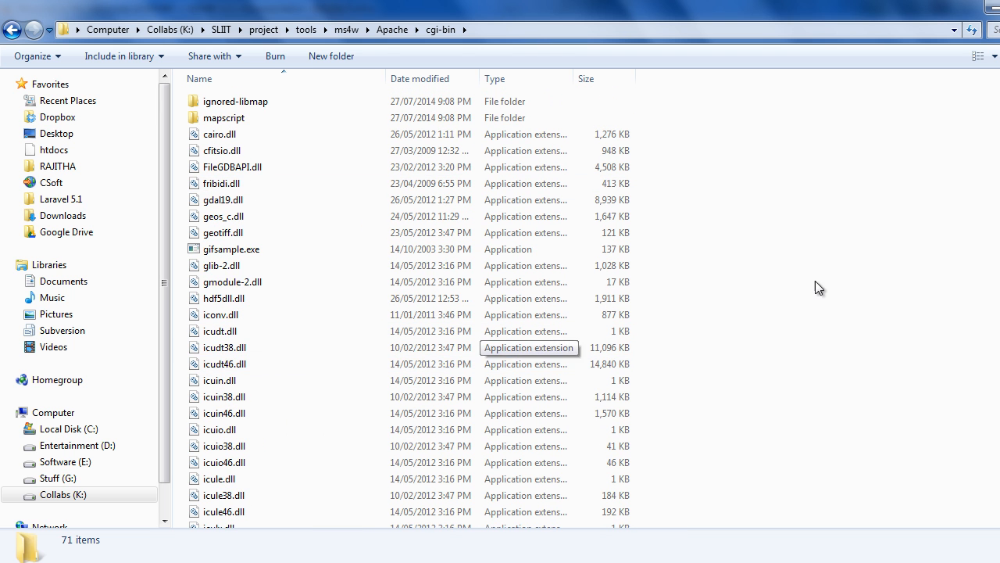
Select all 71 items in cgi-bin for copying, then switch windows via the taskbar.
key("ctrl+a")
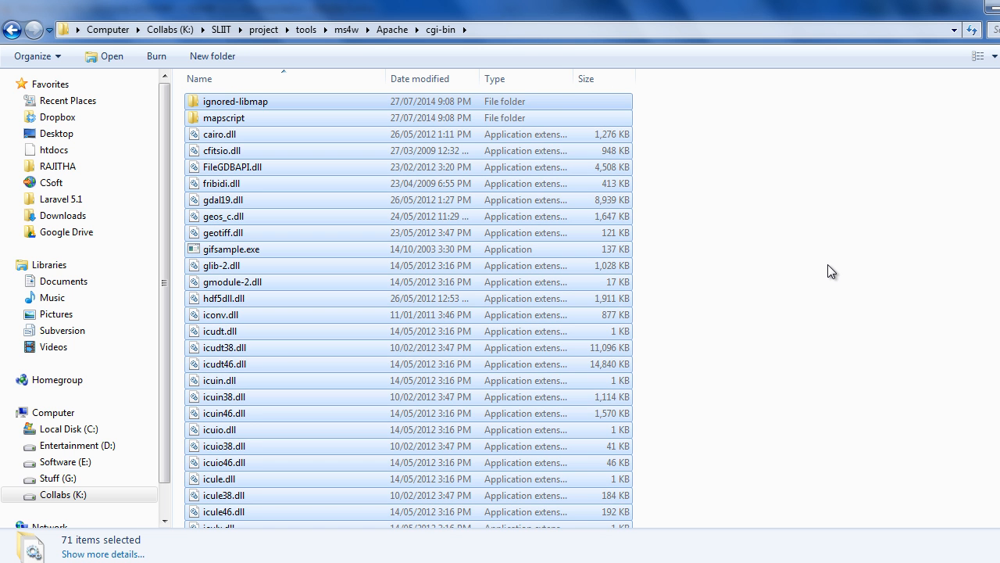
mouse_move(524, 266)
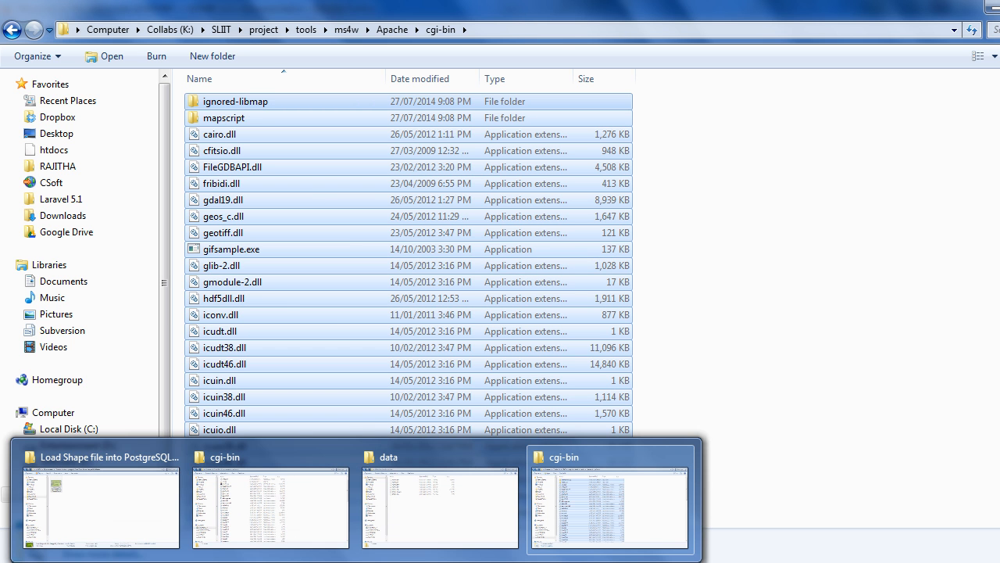
left_click(440, 506)
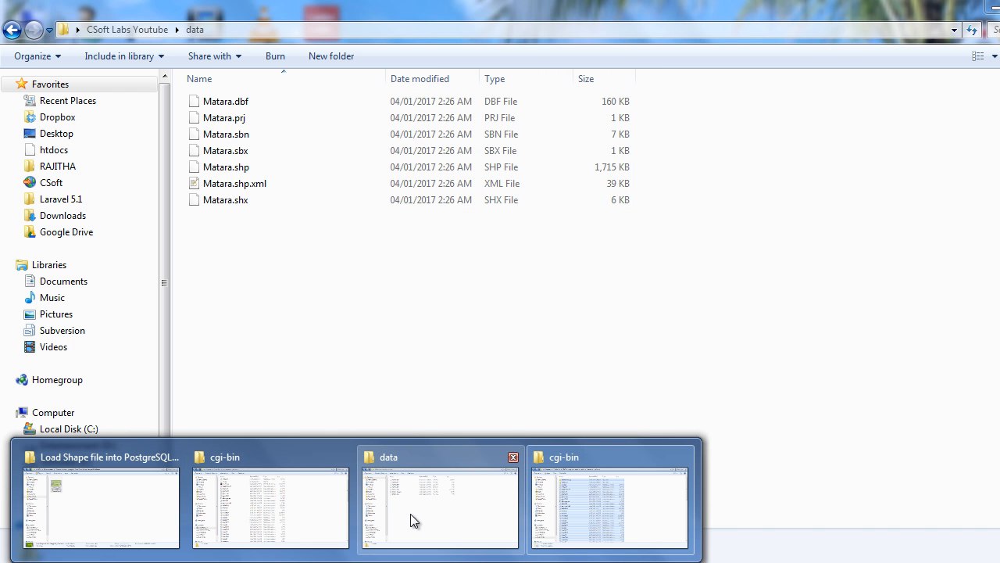
mouse_move(400, 500)
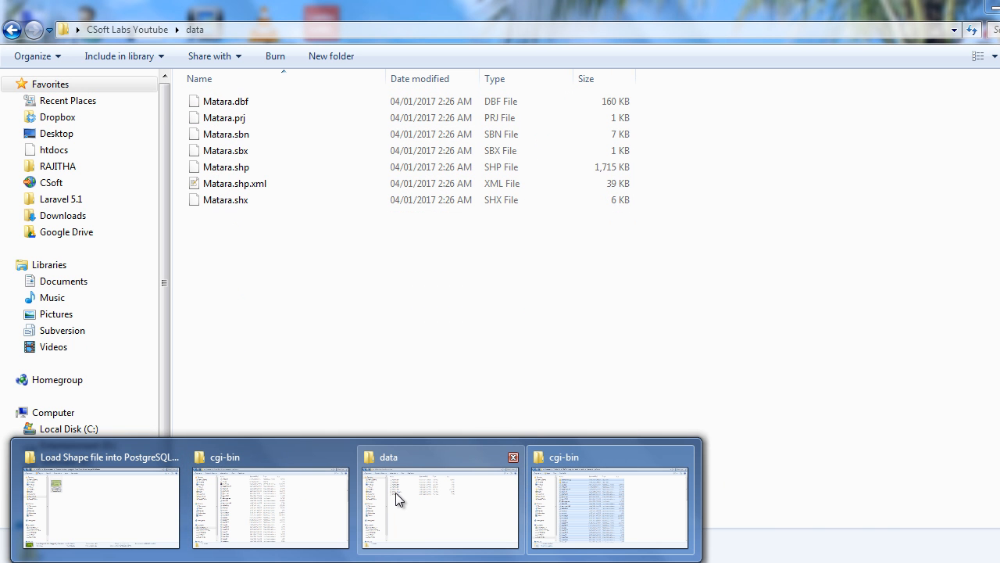
left_click(100, 500)
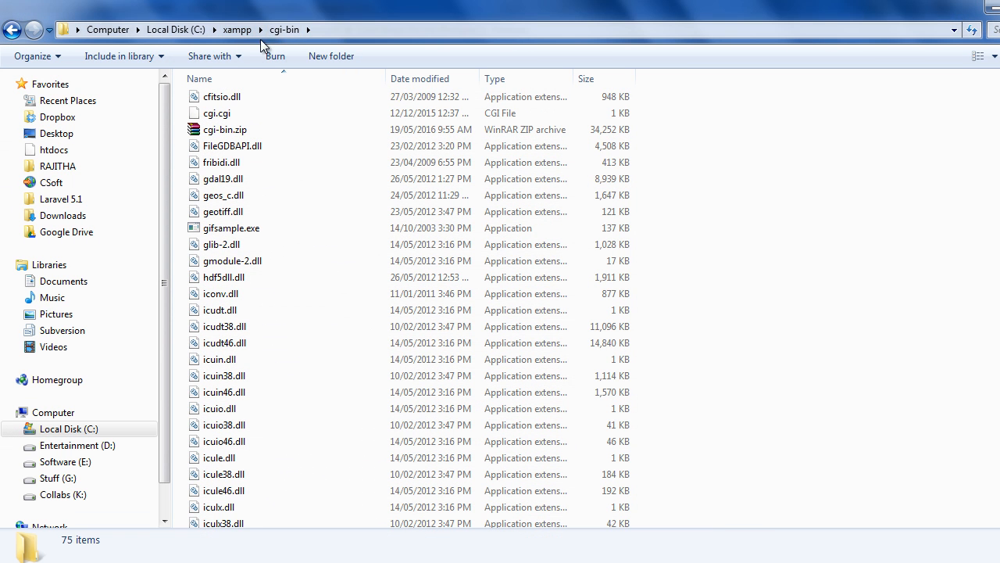
mouse_move(772, 244)
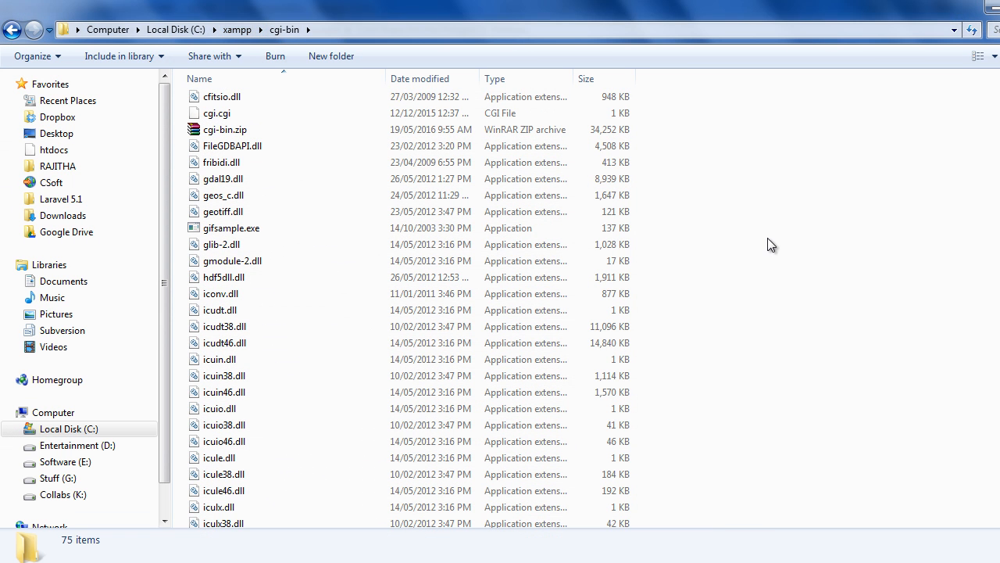
mouse_move(789, 314)
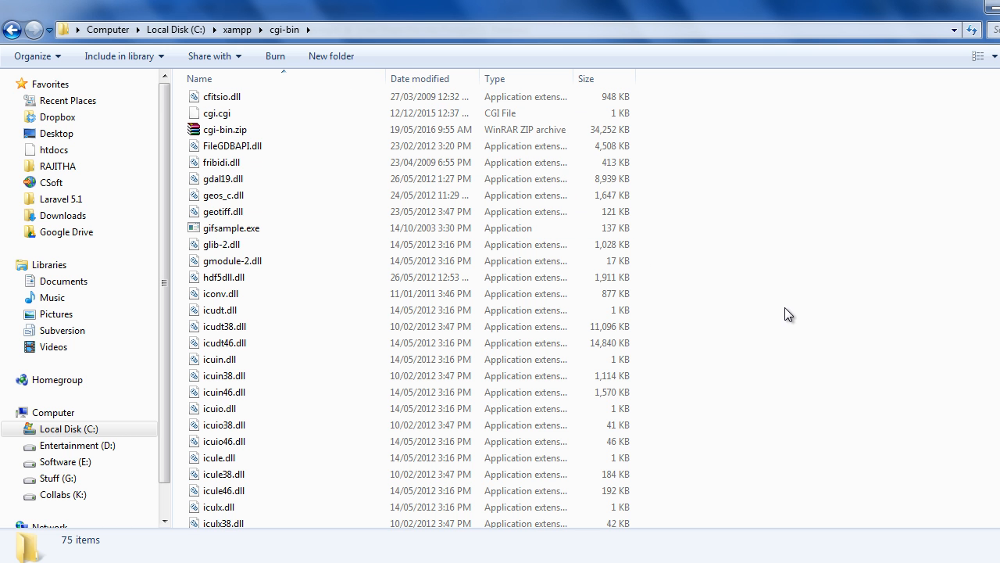
scroll("up", 3)
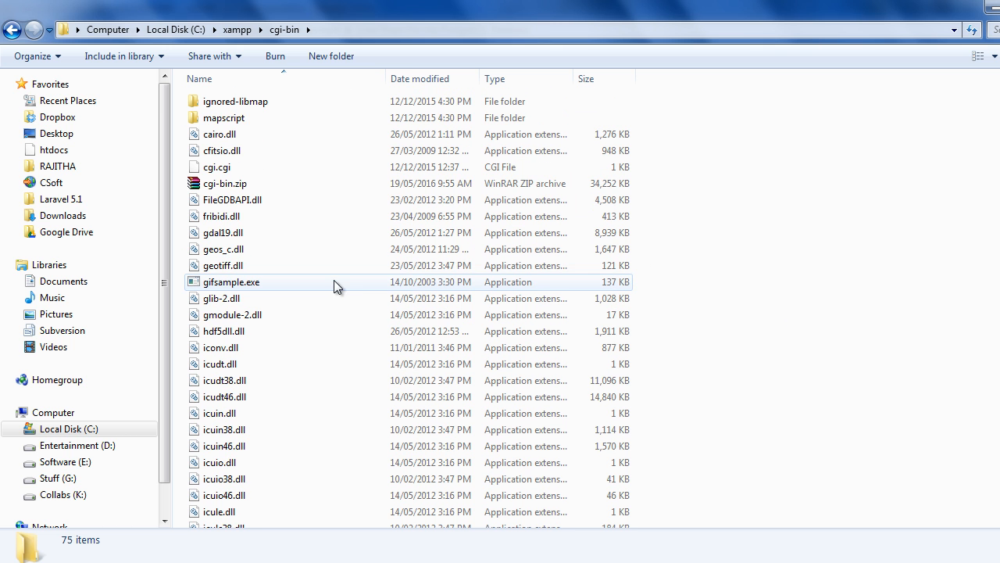
mouse_move(403, 167)
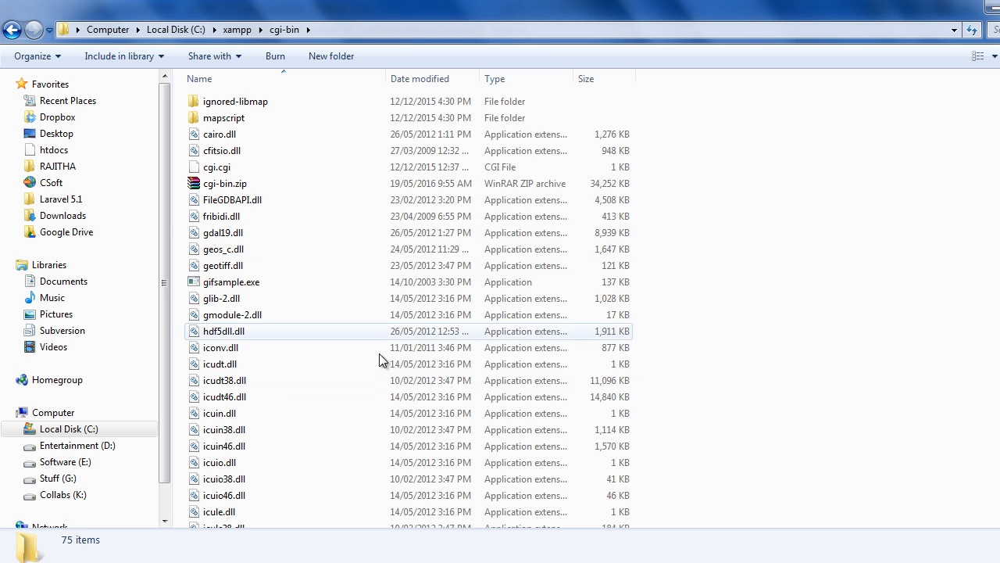
mouse_move(262, 233)
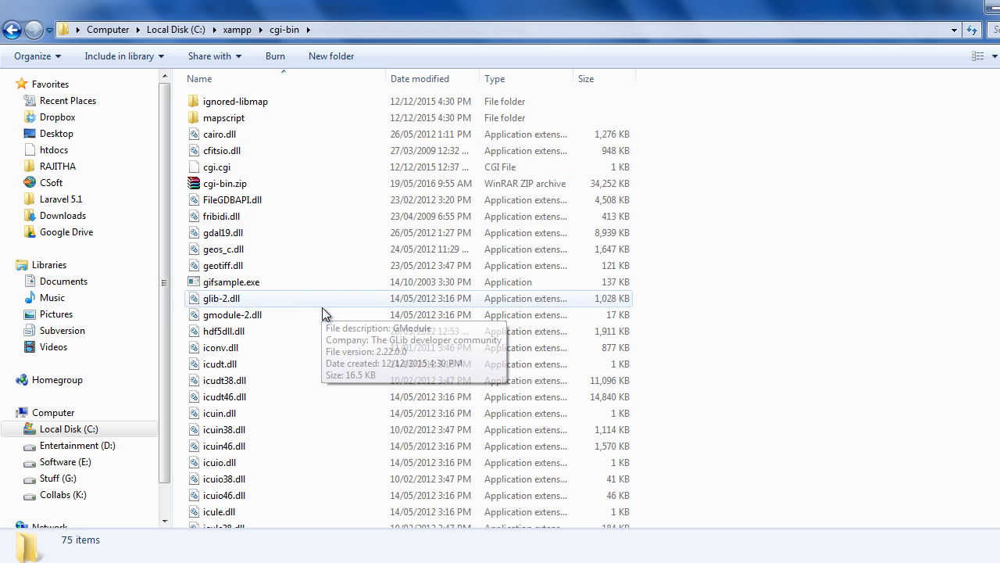
scroll("down", 3)
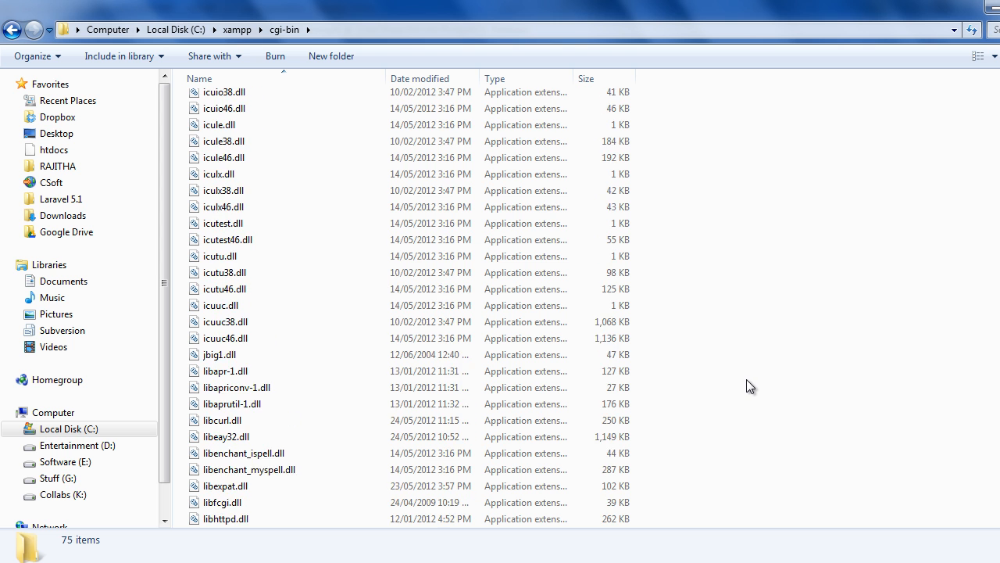
scroll("down", 3)
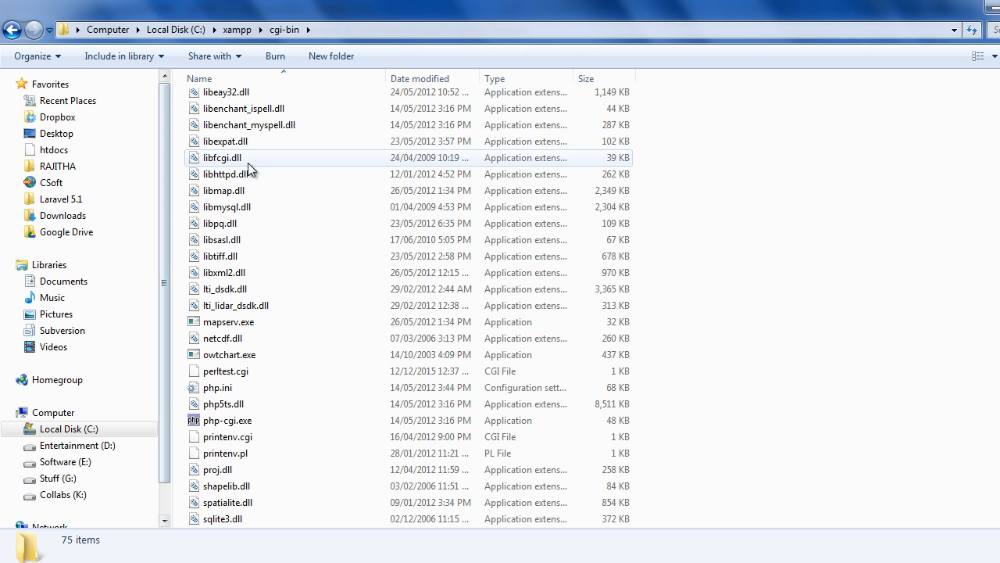
mouse_move(269, 256)
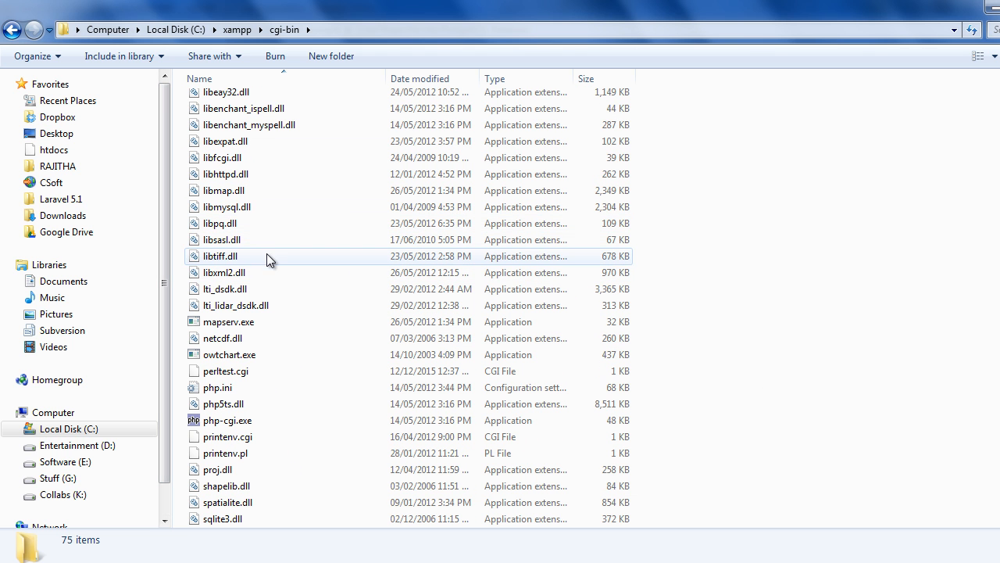
scroll("up", 3)
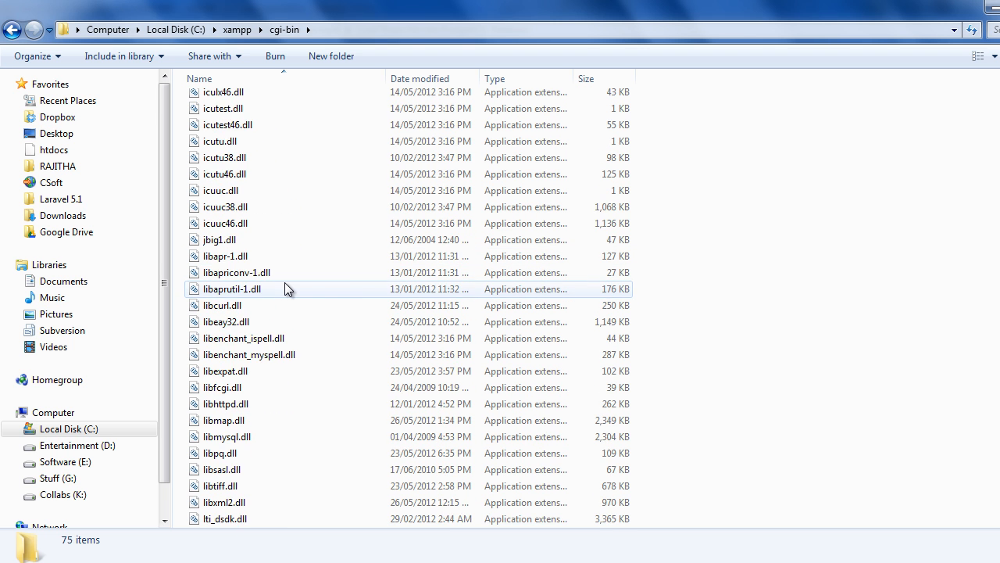
scroll("down", 3)
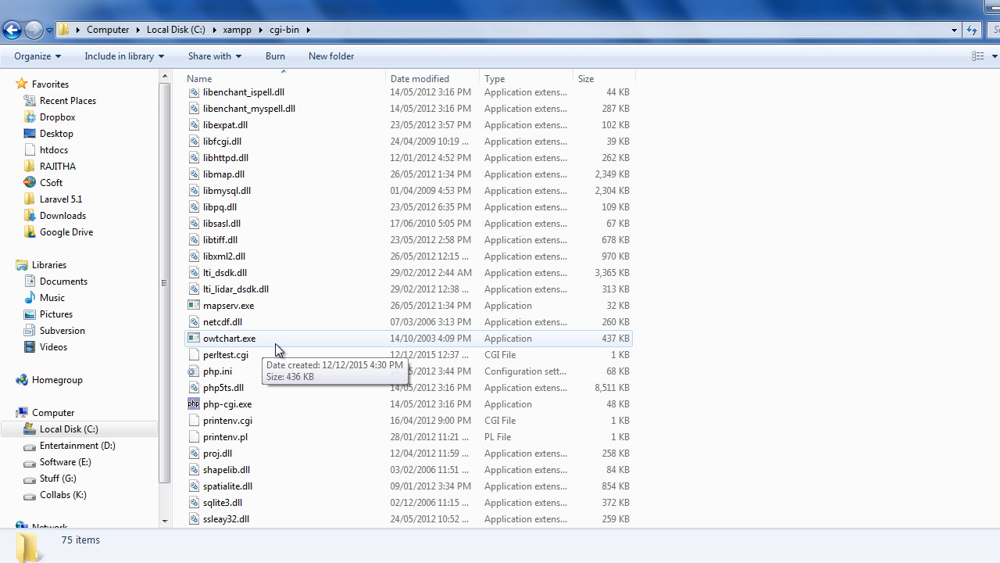
scroll("down", 3)
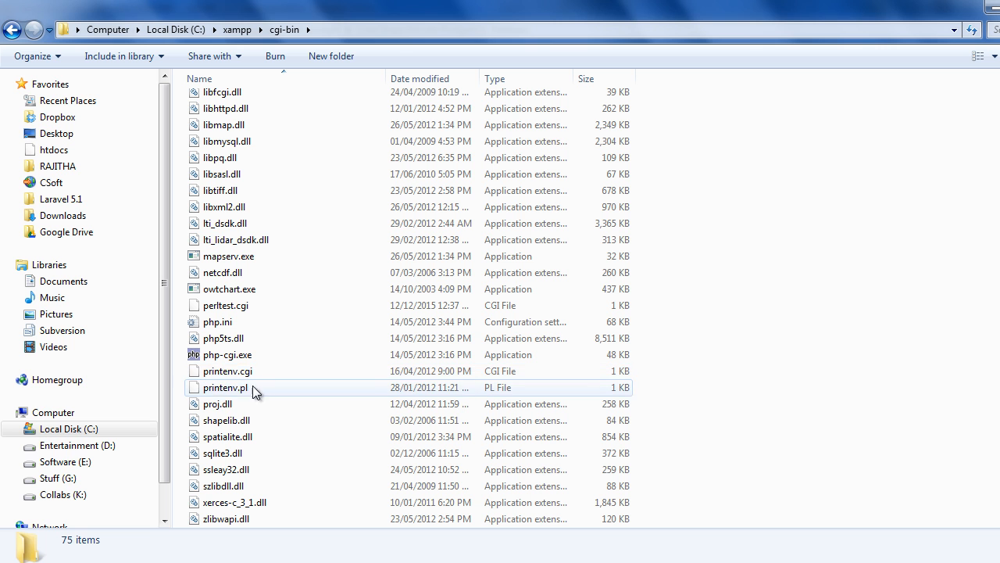
left_click(228, 371)
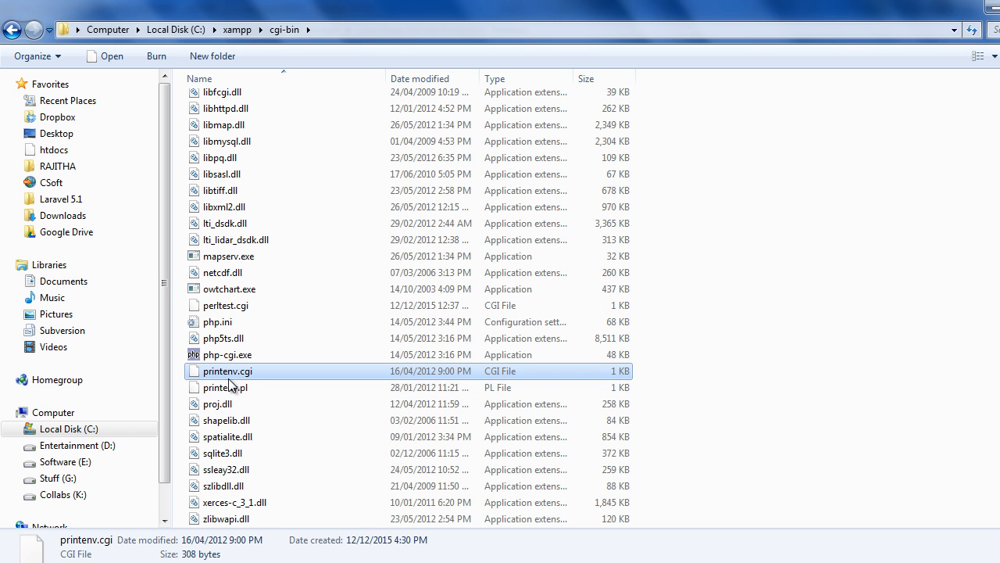
mouse_move(269, 412)
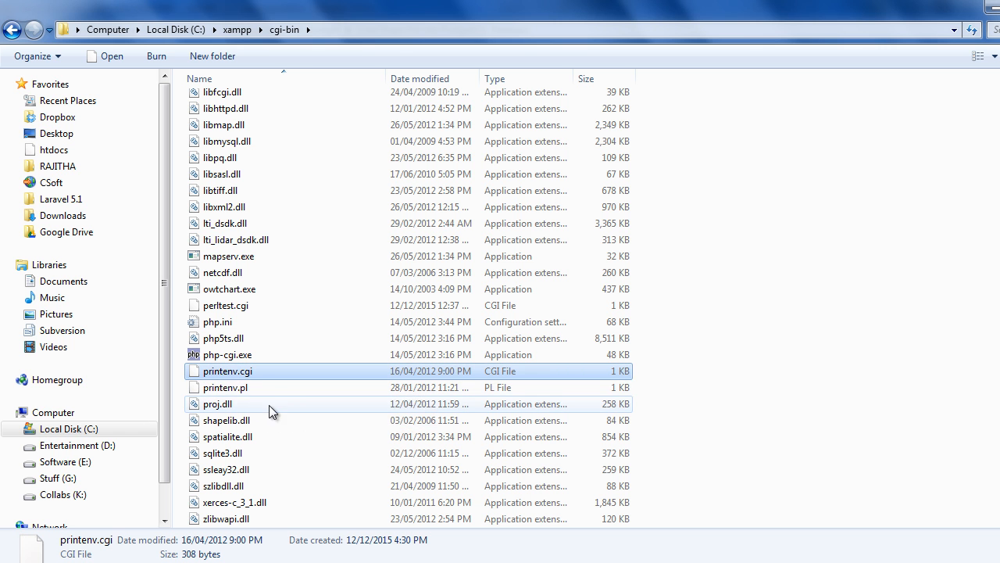
mouse_move(785, 380)
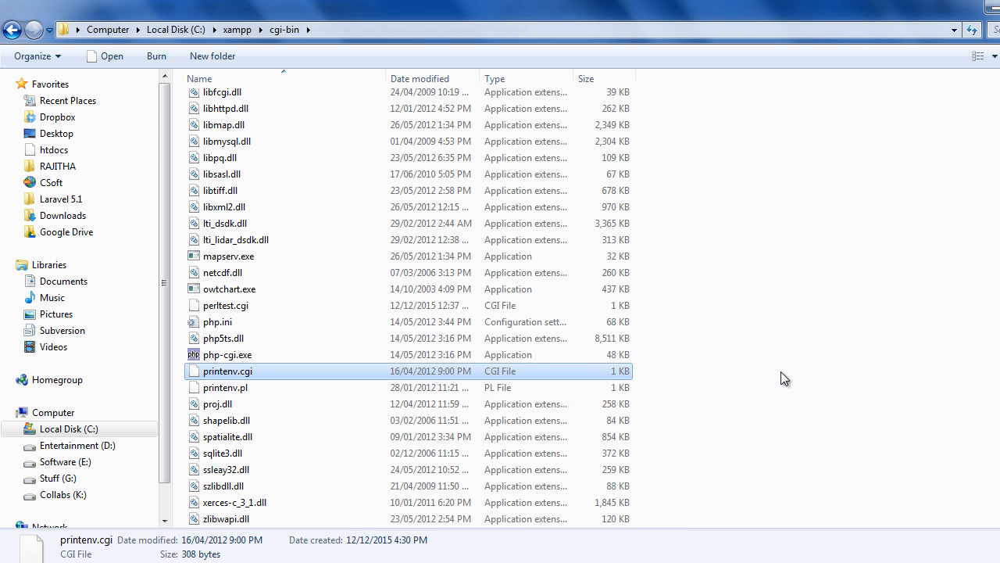
scroll("up", 3)
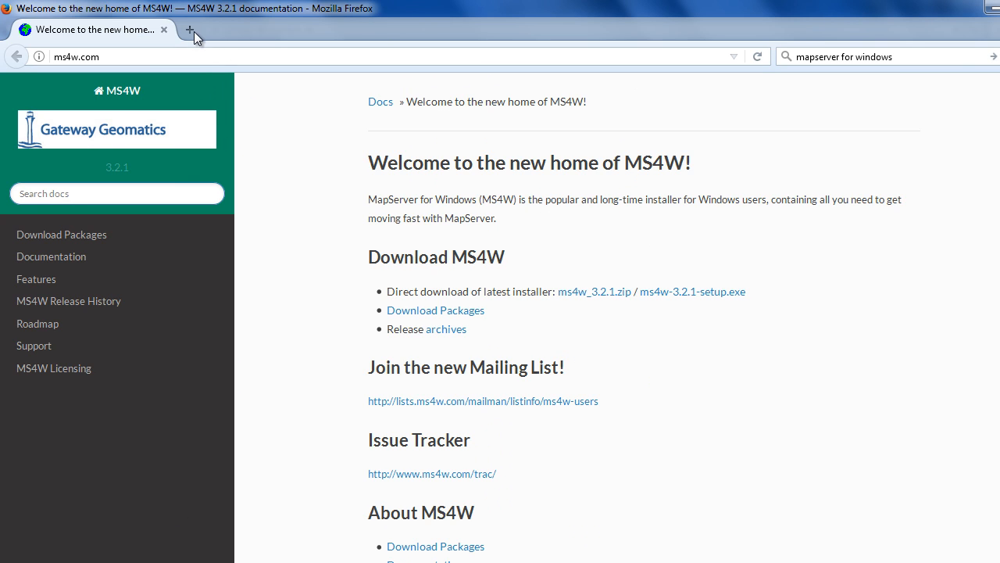
In a new tab, enter the address localhost/cgi-bin/maps toward the MapServer program.
left_click(189, 29)
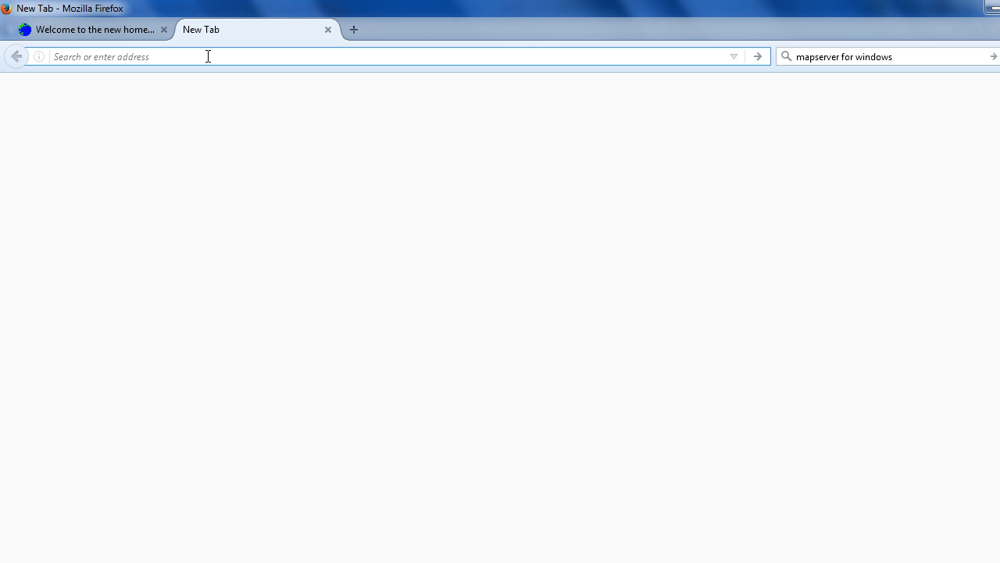
type("loca")
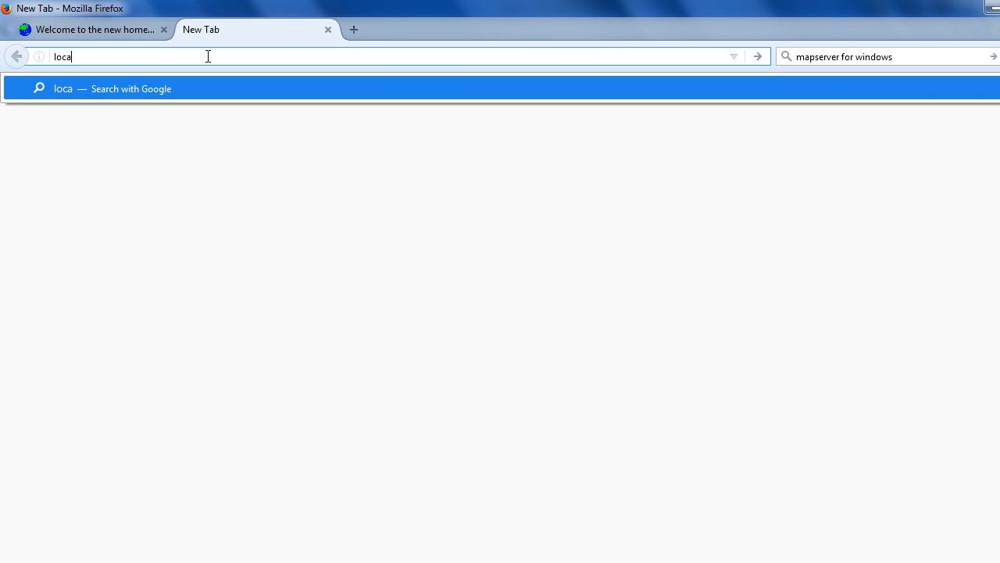
type("host")
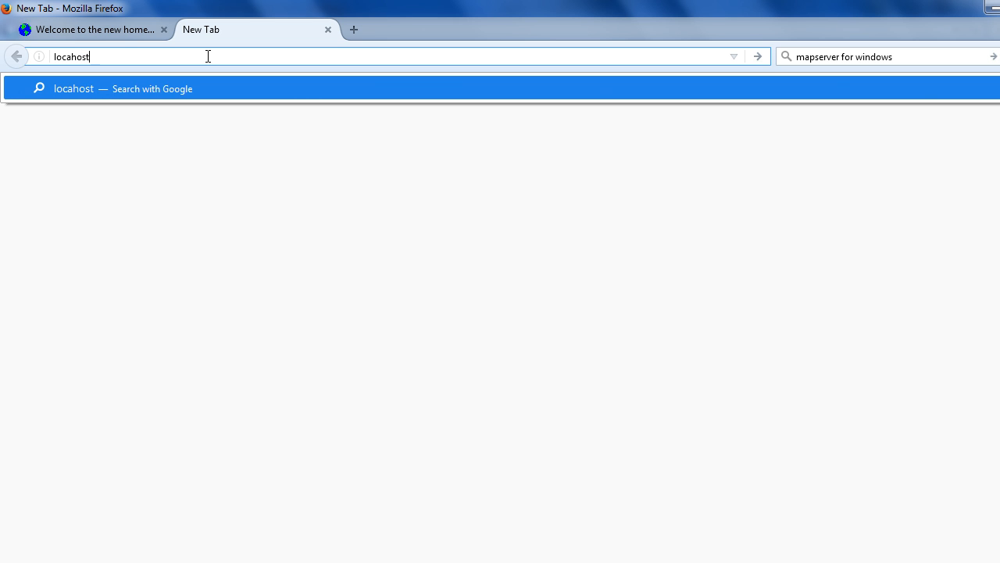
type("/")
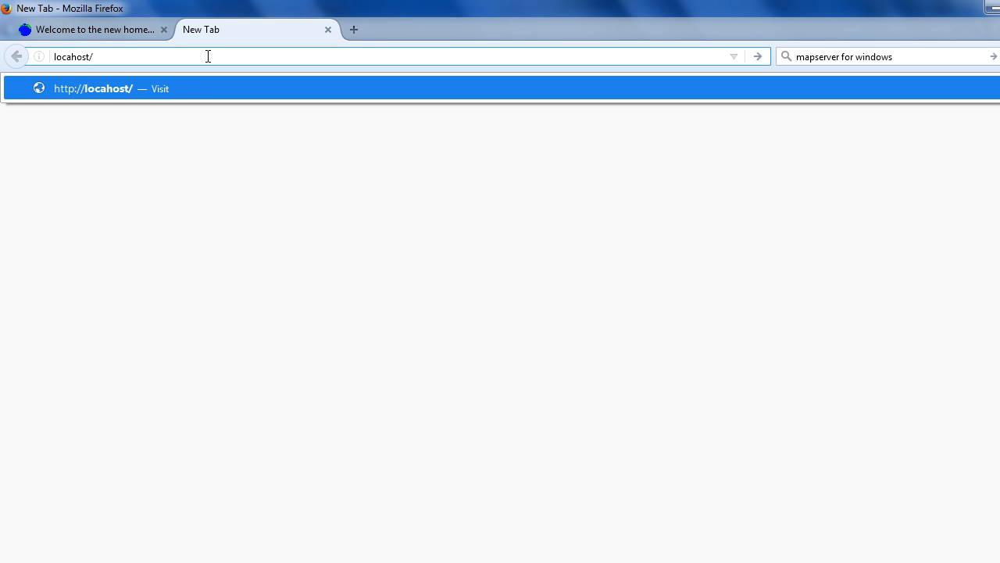
type("cg")
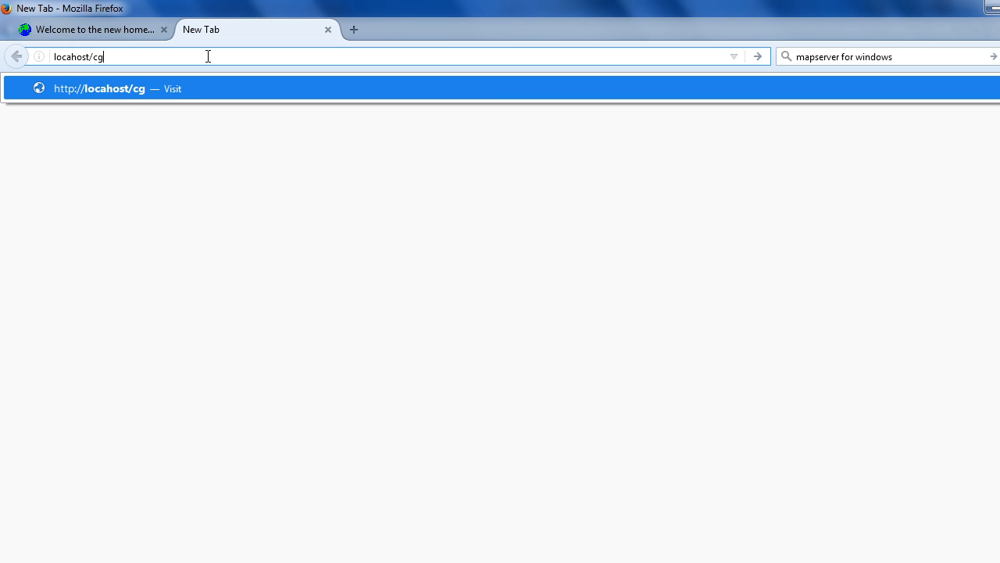
type("i-bin")
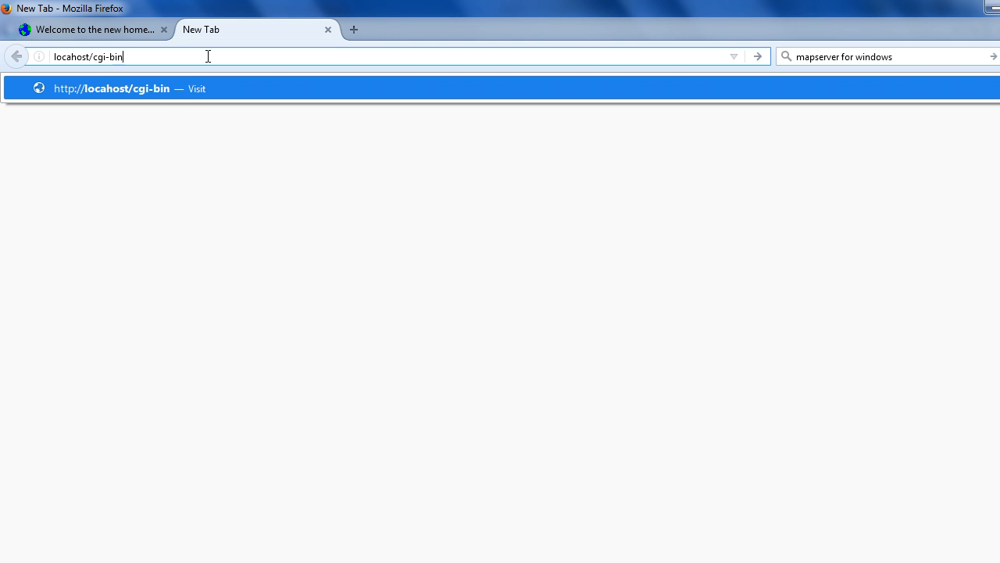
type("/")
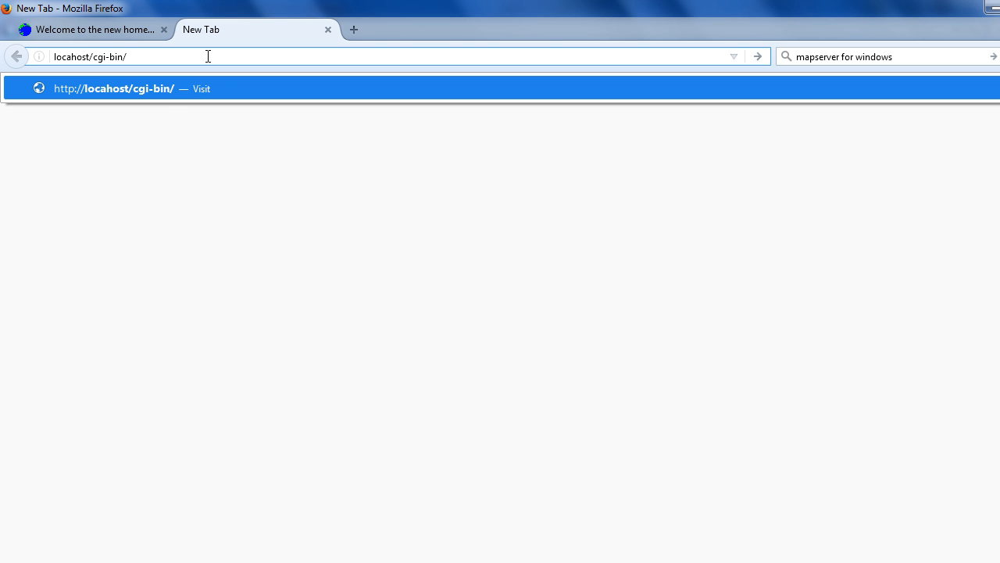
type("mapserver.exe&ie=utf-8&oe=utf-8&client=firefox-b-ab")
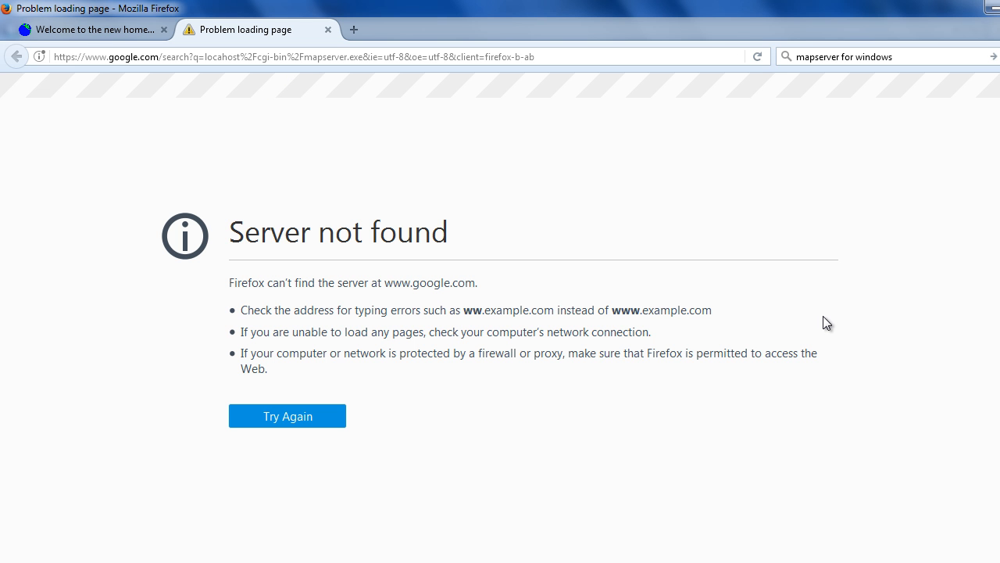
mouse_move(431, 236)
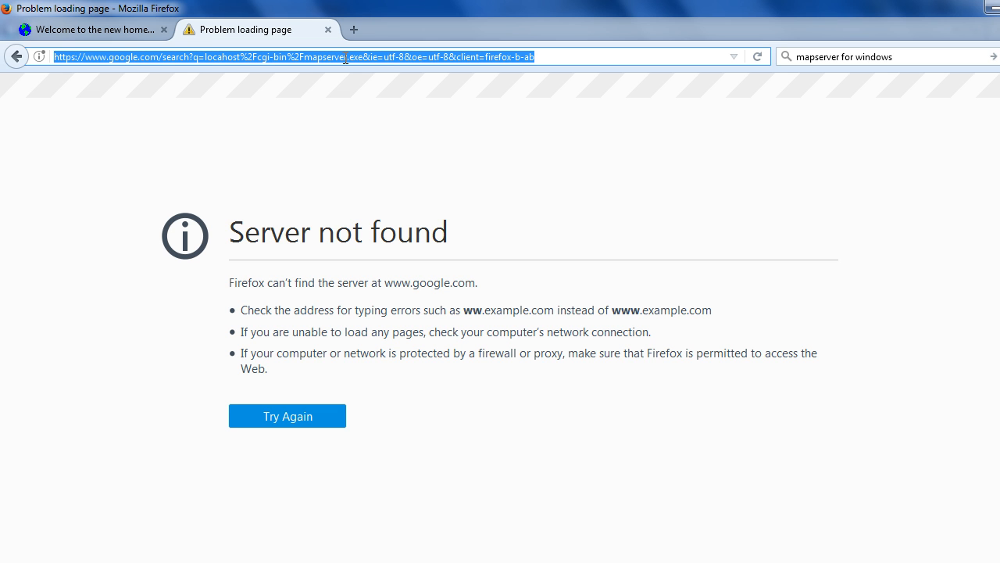
type("http://localhost/cgi-bin/mapserv.exe")
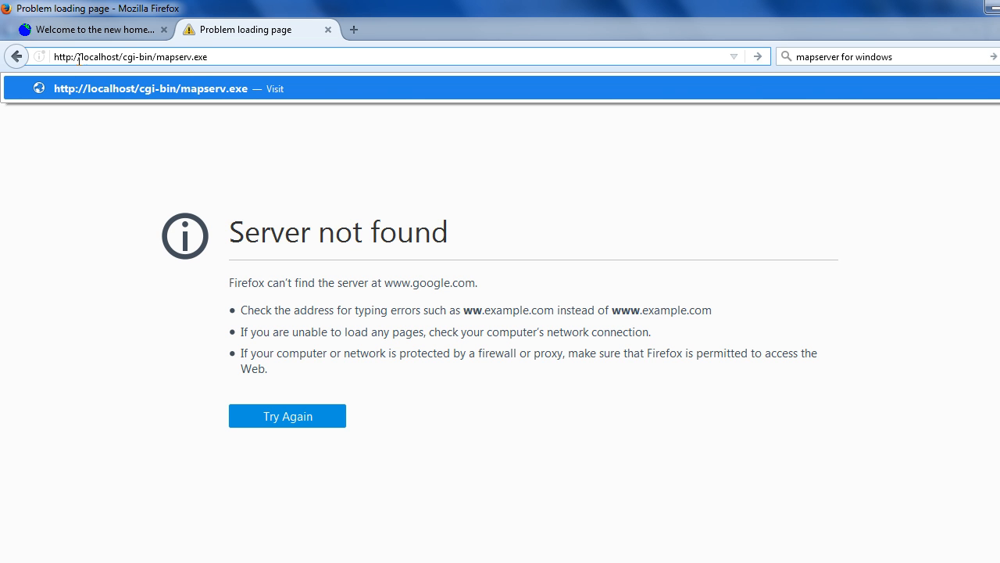
left_click(215, 56)
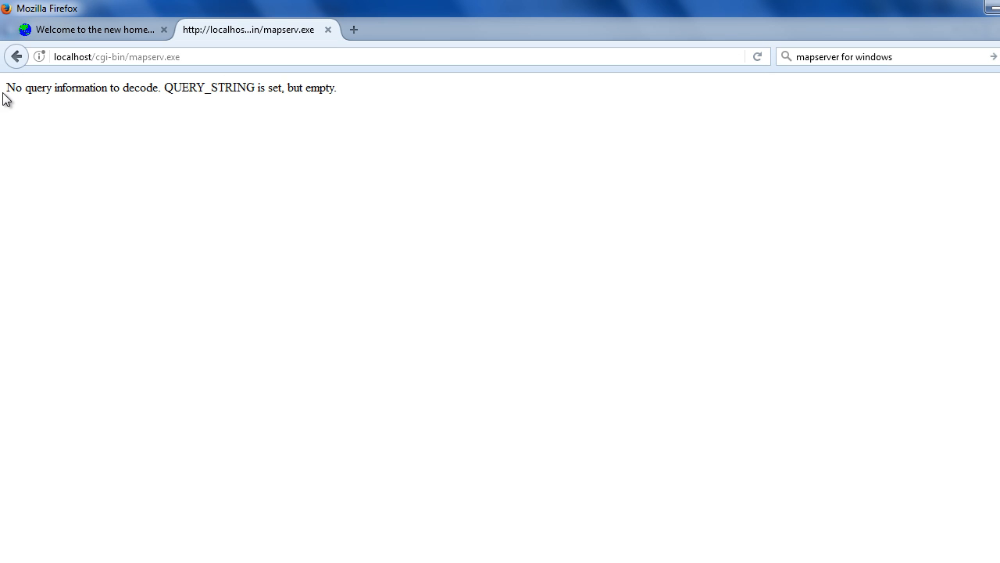
mouse_move(372, 93)
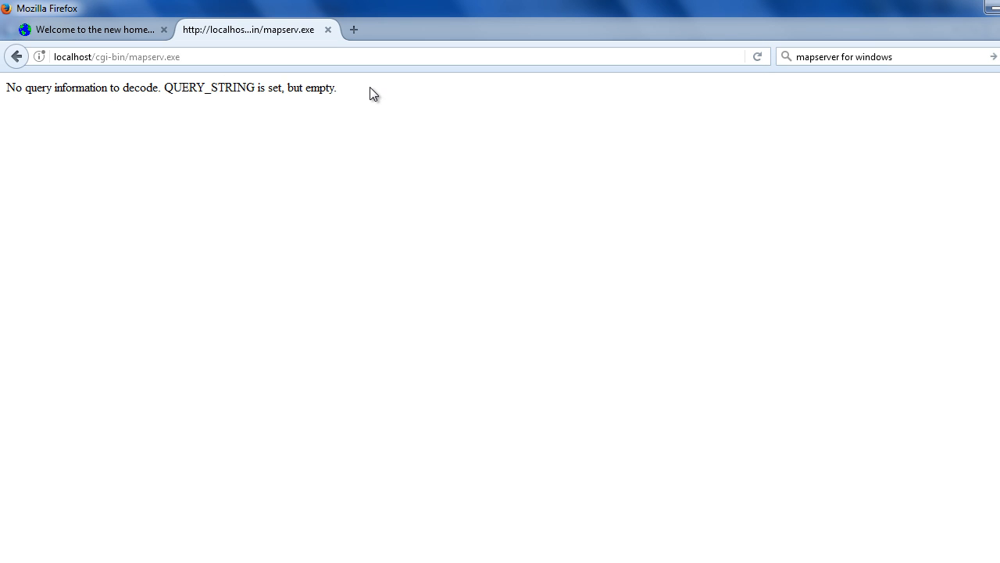
mouse_move(350, 88)
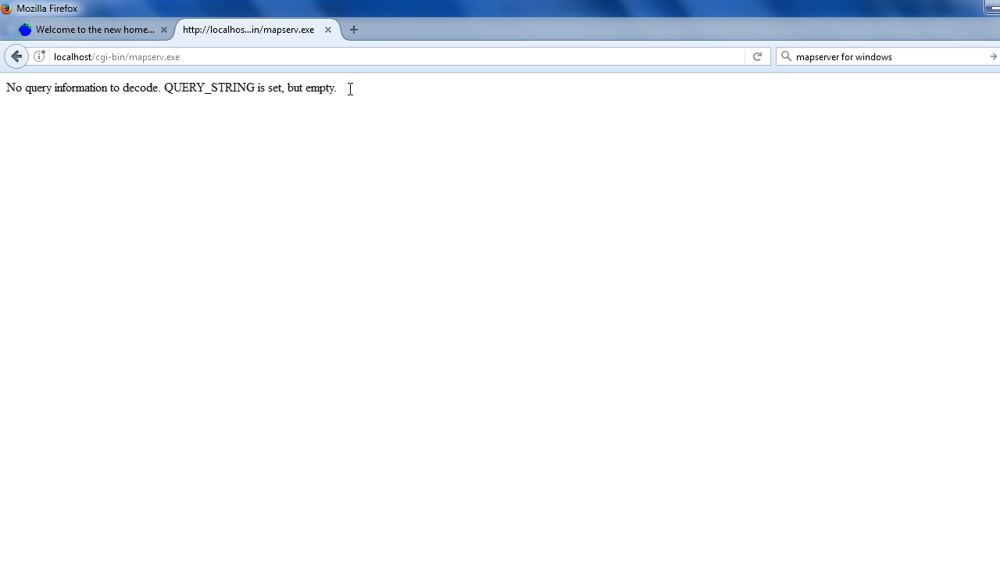
mouse_move(159, 89)
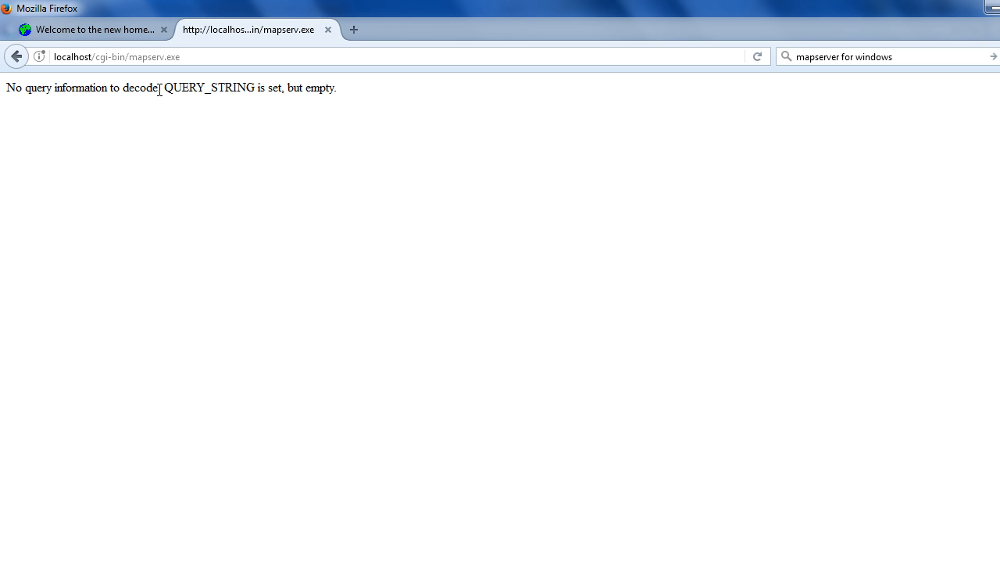
mouse_move(389, 97)
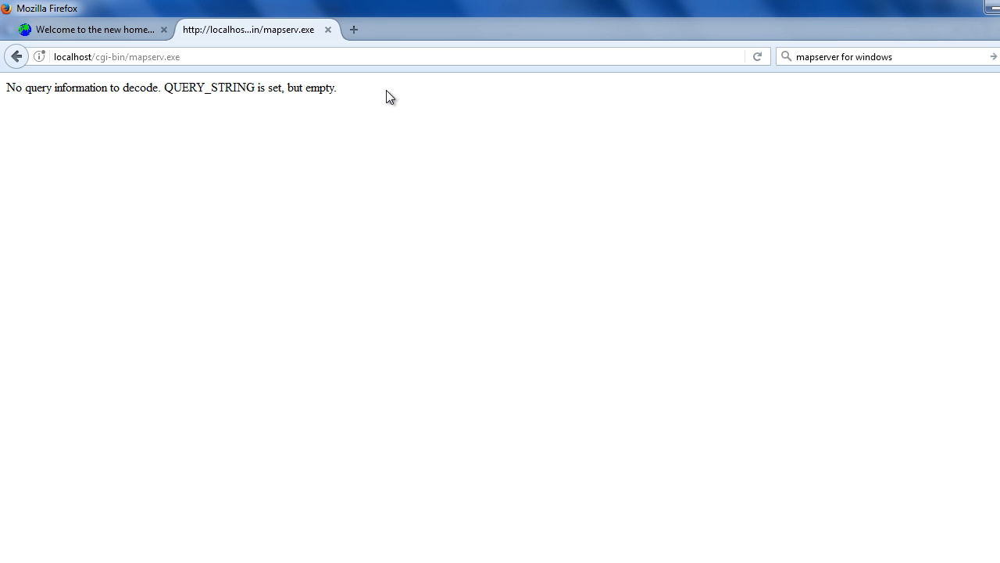
mouse_move(115, 107)
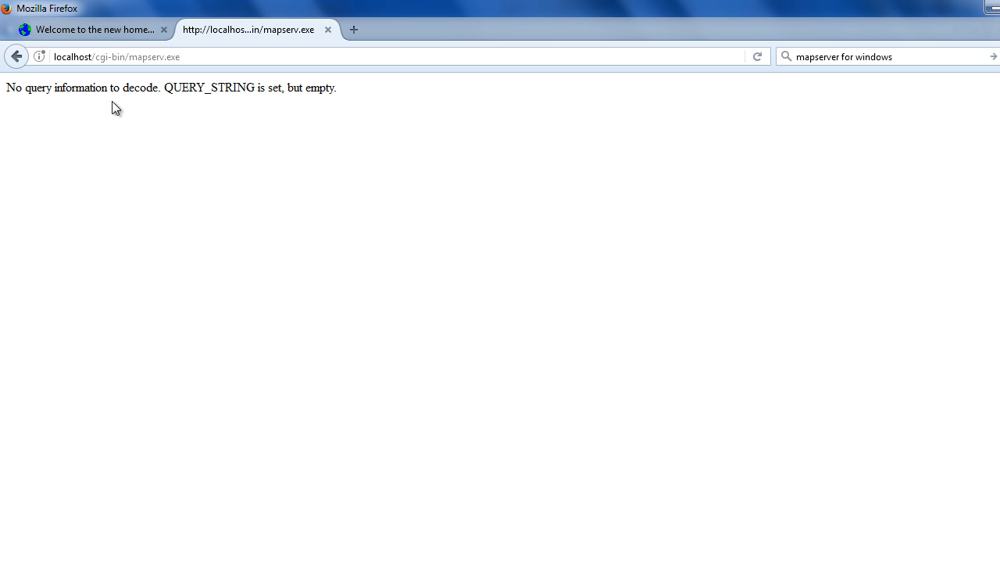
mouse_move(300, 89)
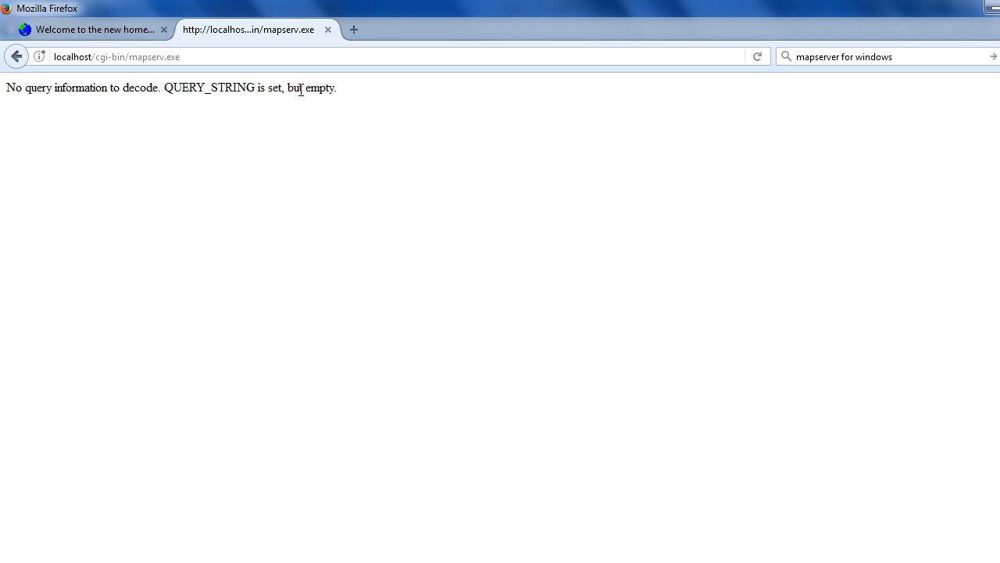